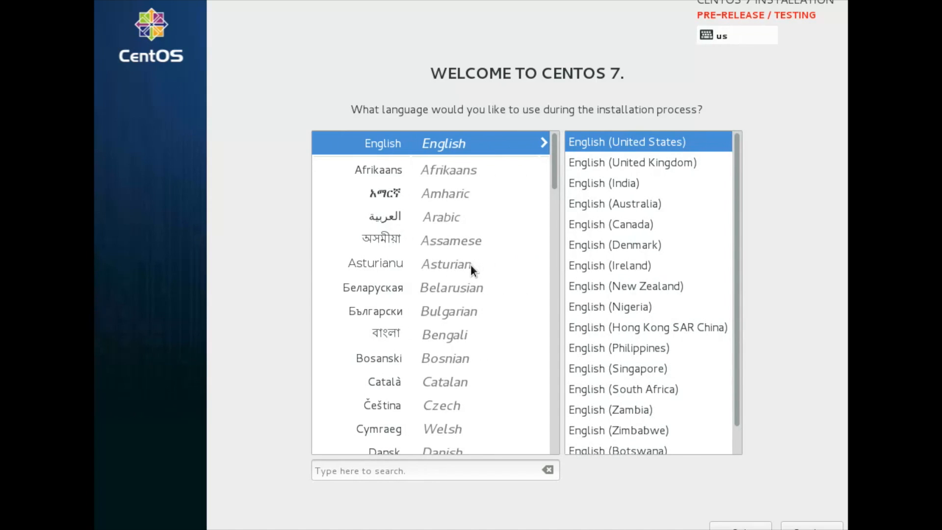
pyautogui.moveTo(449, 267)
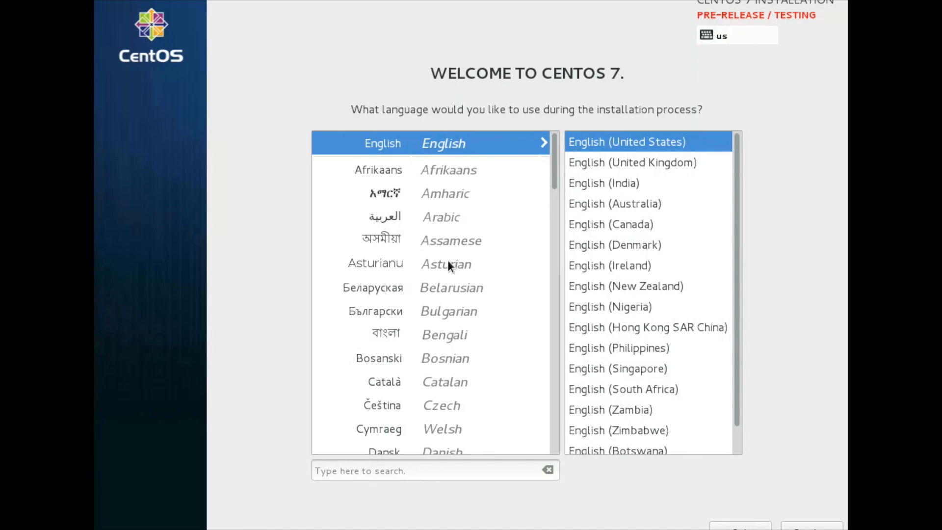
# Step: Keep English (United States) as the installation language and continue past the welcome screen
pyautogui.click(811, 526)
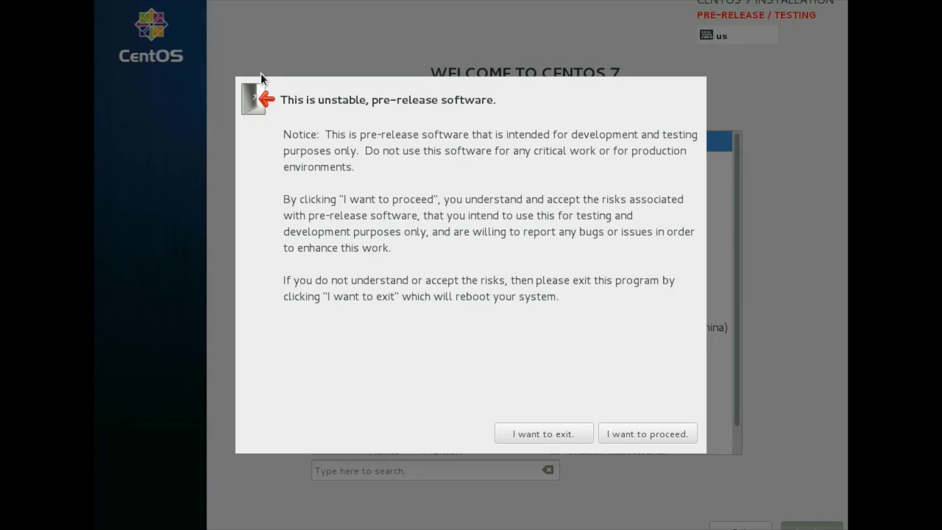
pyautogui.moveTo(599, 505)
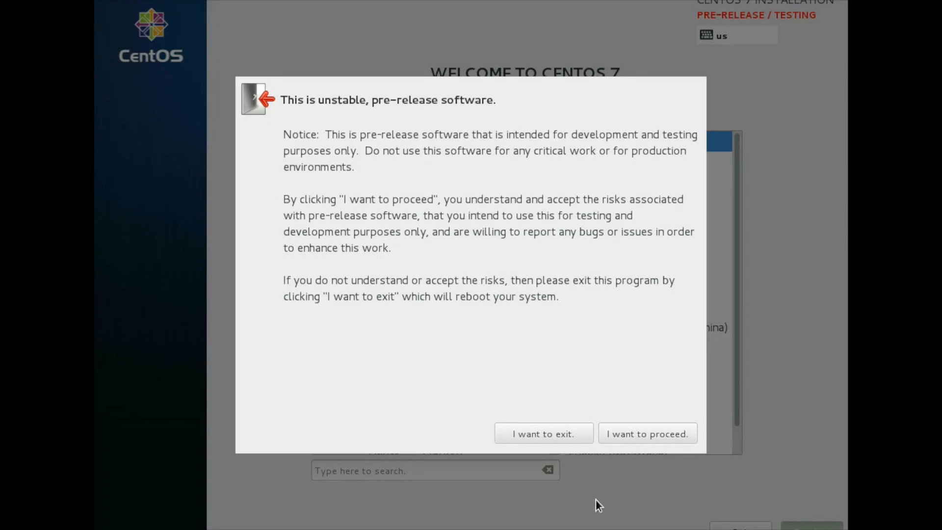
# Step: Accept the pre-release software warning with 'I want to proceed.'
pyautogui.click(647, 433)
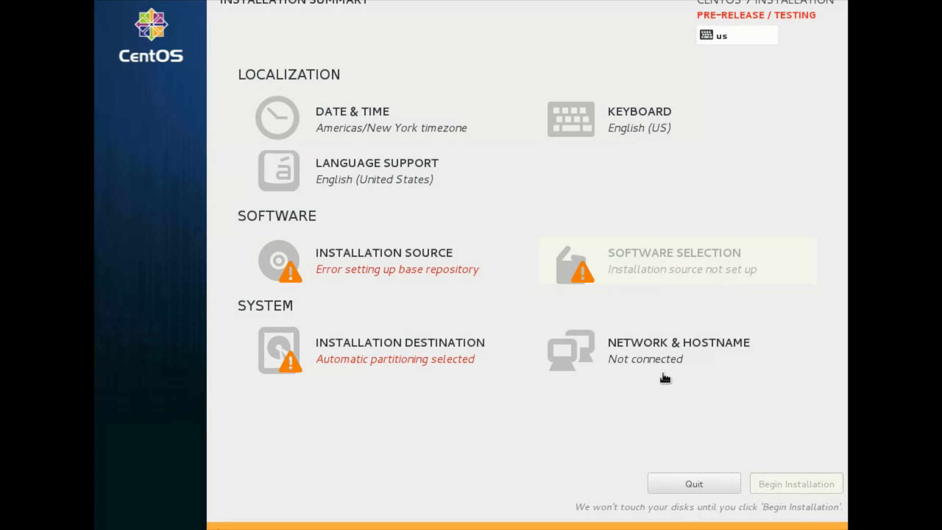
pyautogui.moveTo(666, 360)
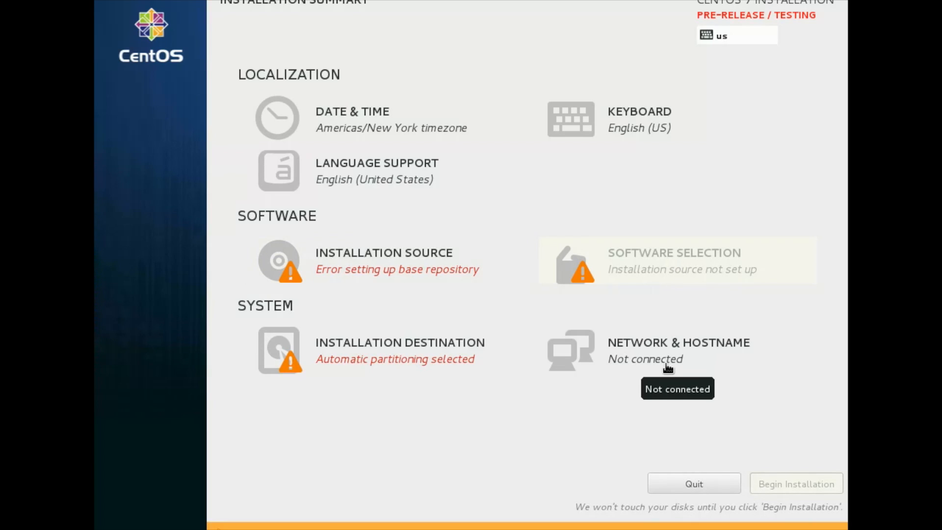
# Step: Switch Ethernet enp0s3 on and enter the hostname centos-7-rc
pyautogui.click(678, 350)
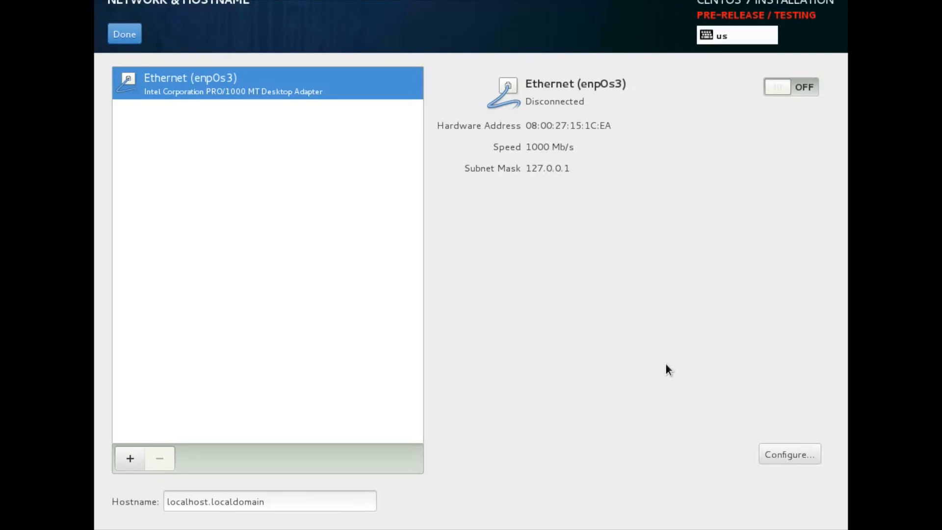
pyautogui.click(790, 86)
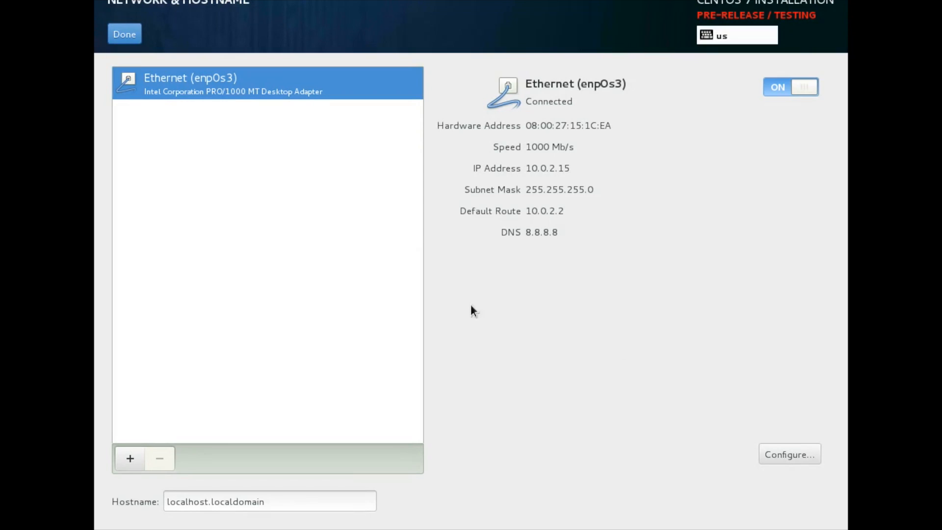
pyautogui.moveTo(321, 528)
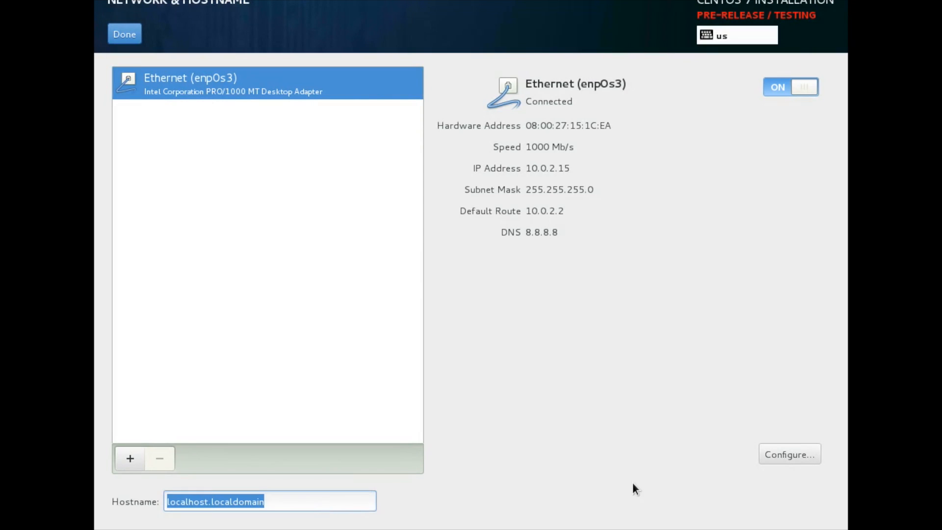
pyautogui.write('centos-')
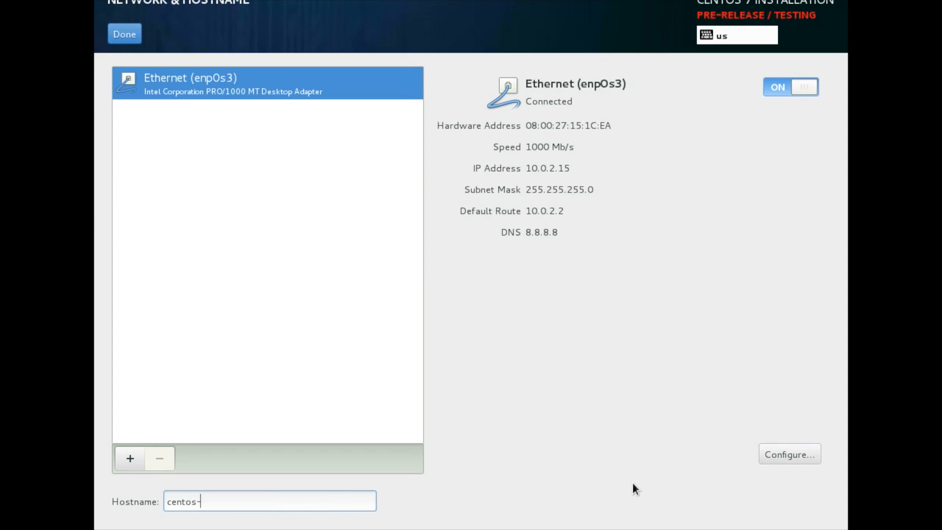
pyautogui.write('7-rc')
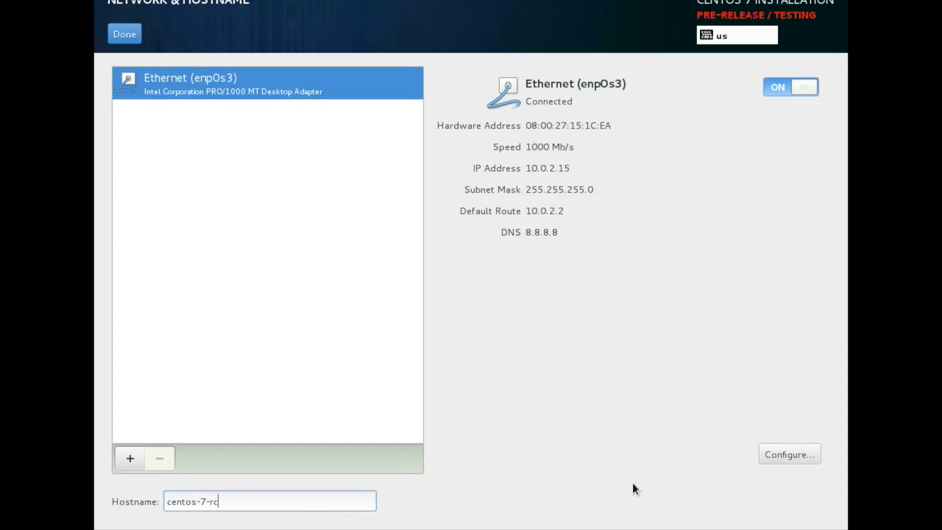
pyautogui.moveTo(132, 8)
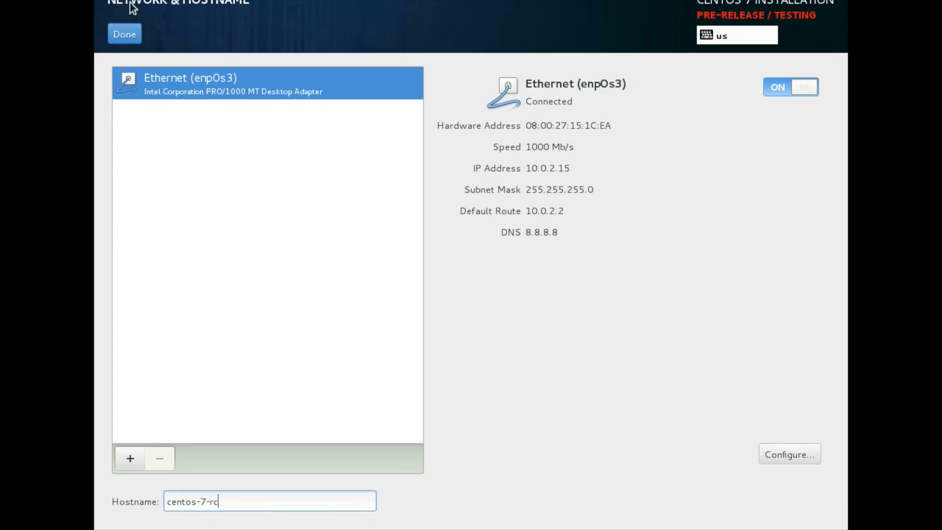
pyautogui.click(124, 34)
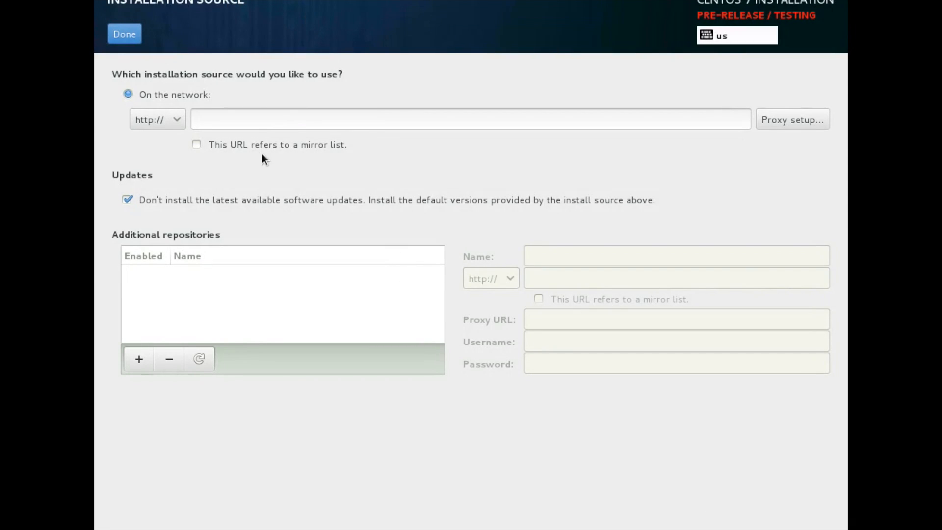
pyautogui.click(300, 118)
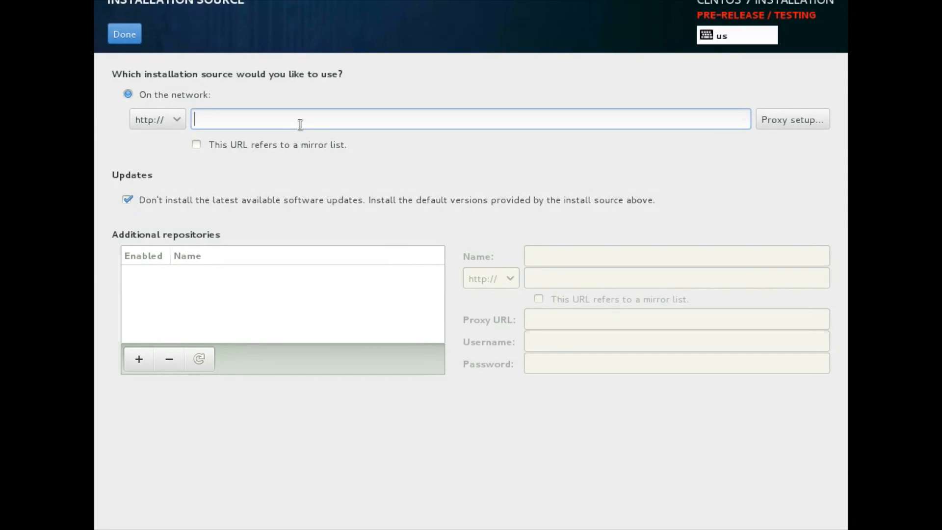
pyautogui.write('build')
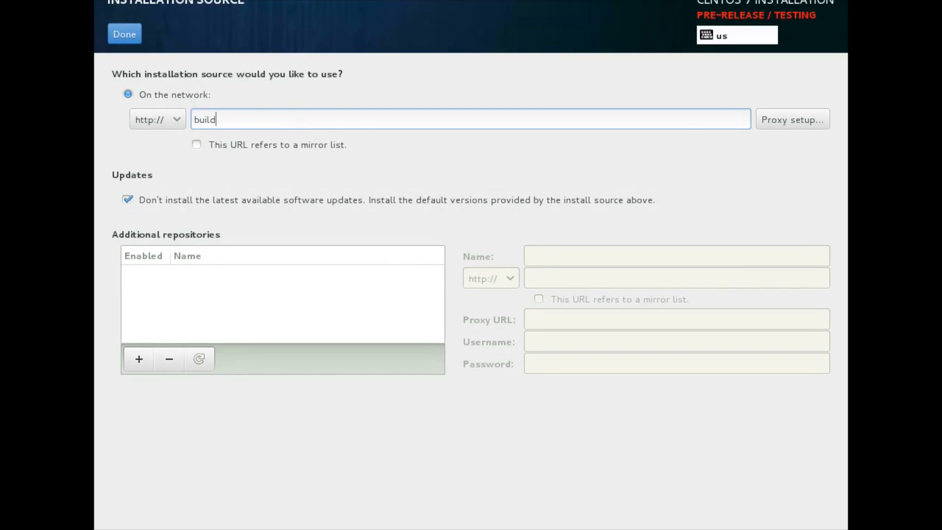
pyautogui.write('logs.centos.org/')
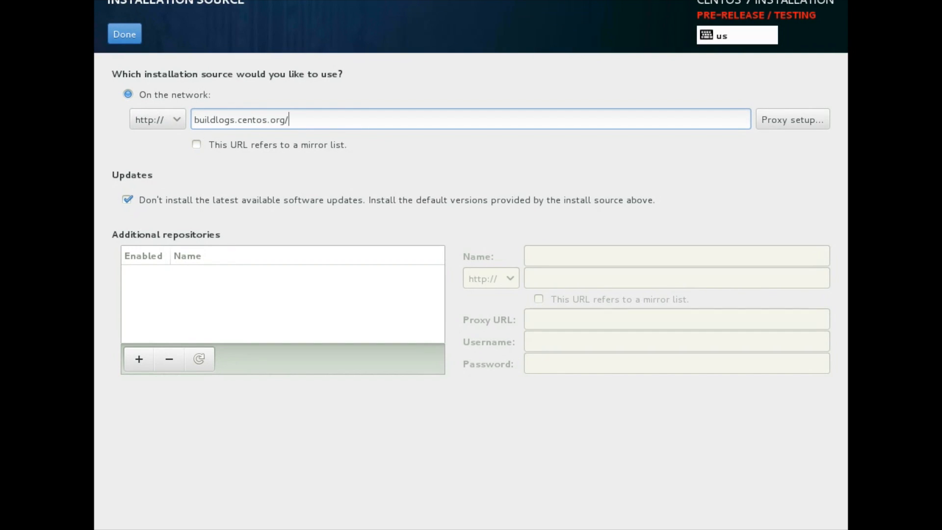
pyautogui.write('centos/7')
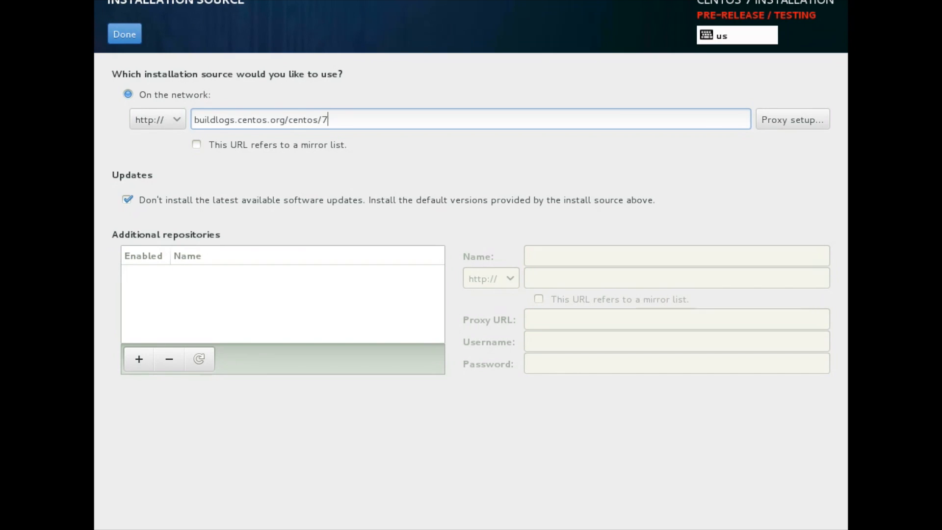
pyautogui.write('/os/x86_64-')
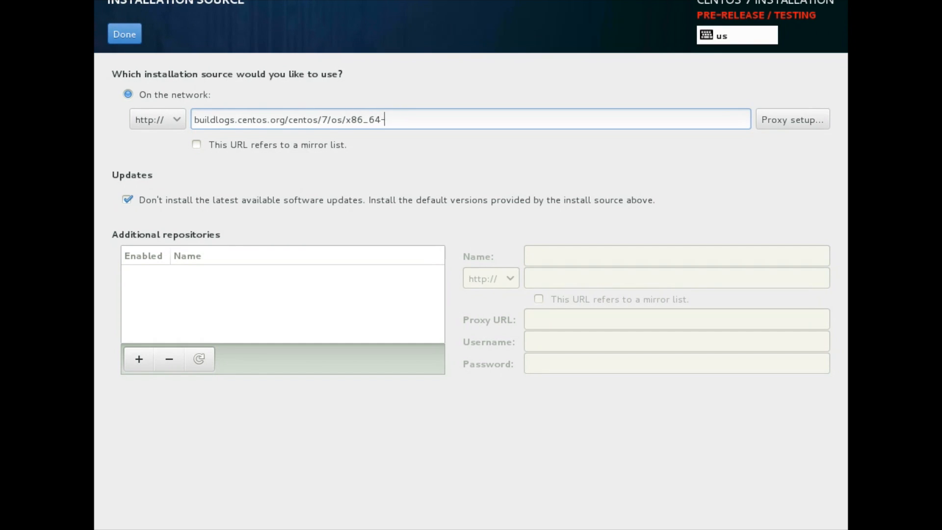
pyautogui.write('2014')
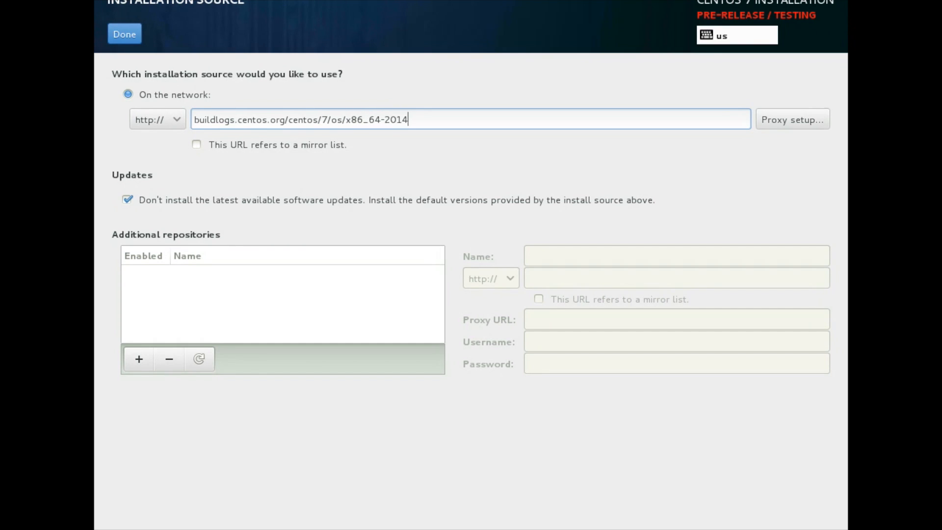
pyautogui.write('061')
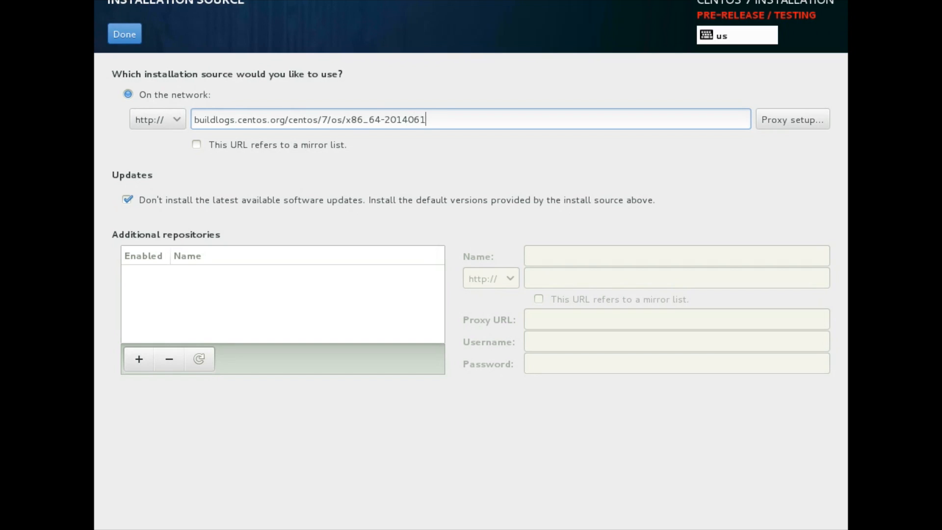
pyautogui.write('4')
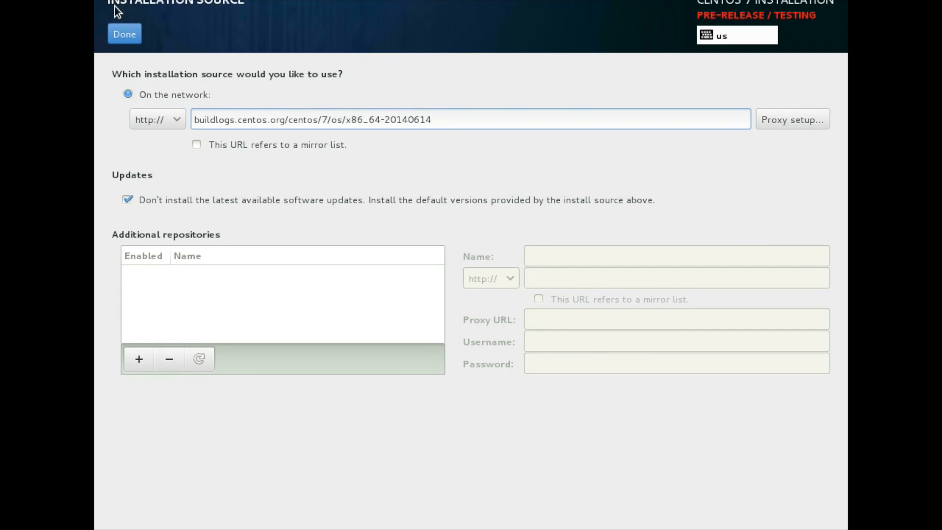
pyautogui.write('/')
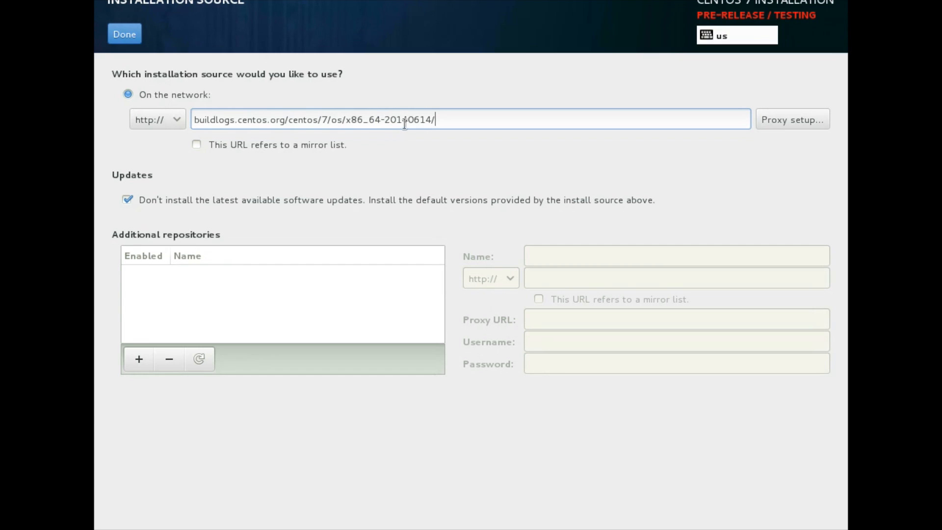
# Step: Confirm the new installation source and wait while package metadata downloads
pyautogui.click(124, 34)
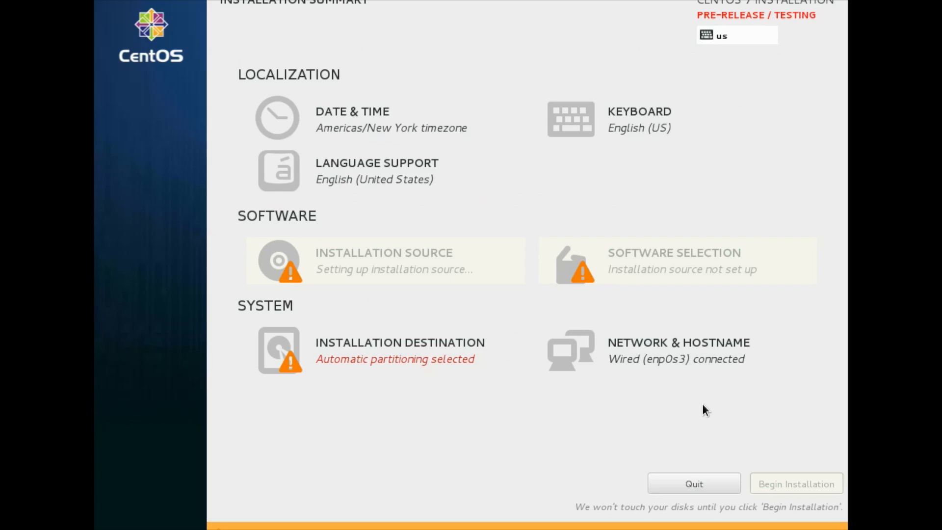
pyautogui.moveTo(706, 411)
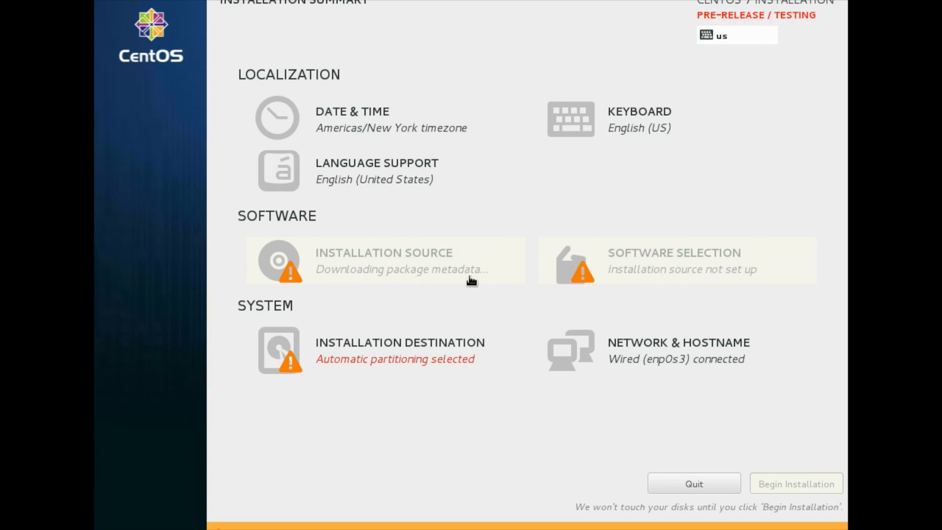
pyautogui.moveTo(444, 369)
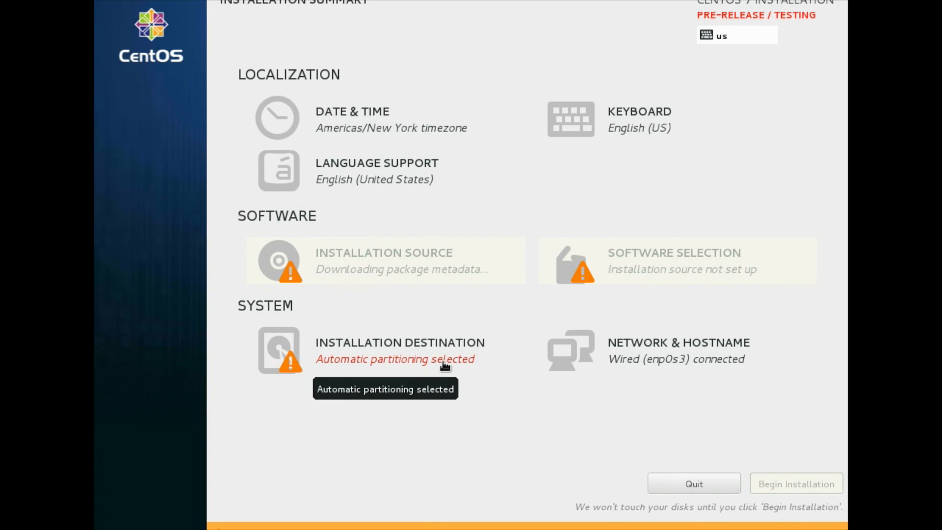
# Step: Select the 40.96 GB ATA VBOX HARDDISK with automatic partitioning as the install target
pyautogui.click(399, 350)
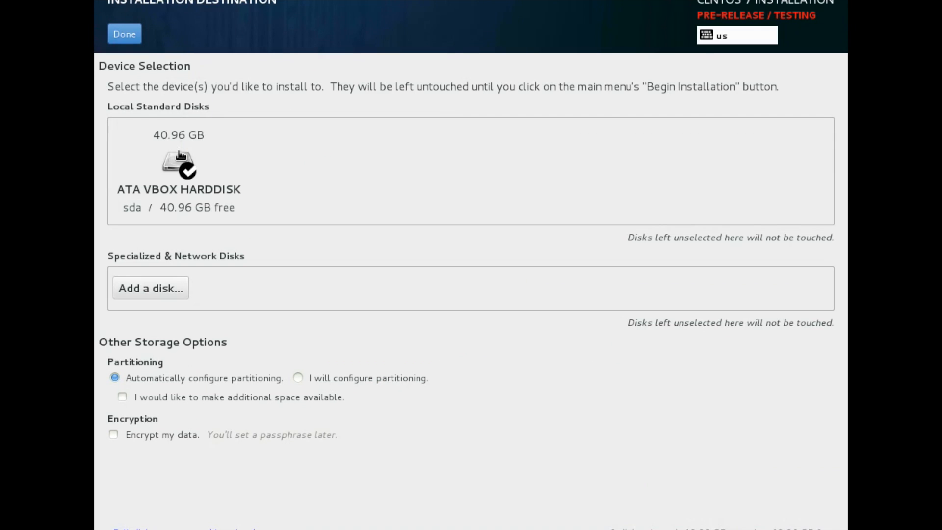
pyautogui.click(178, 170)
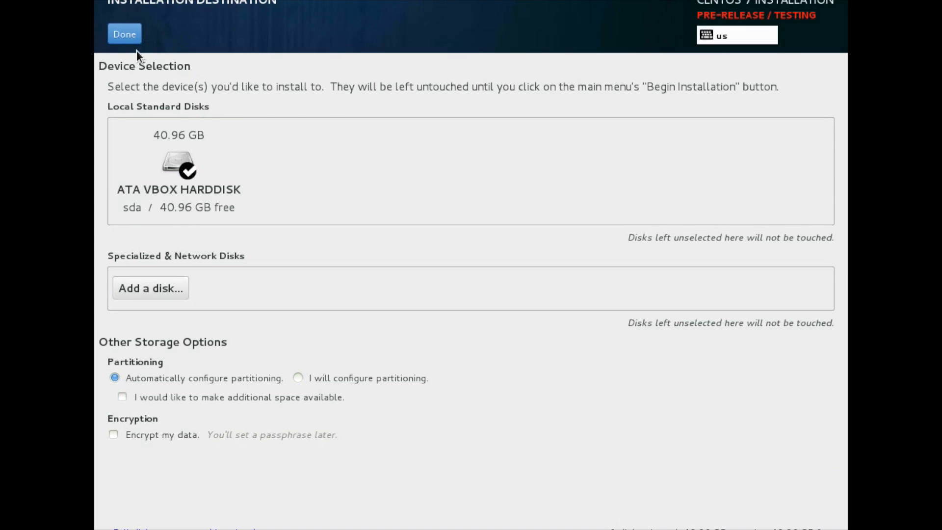
pyautogui.click(124, 33)
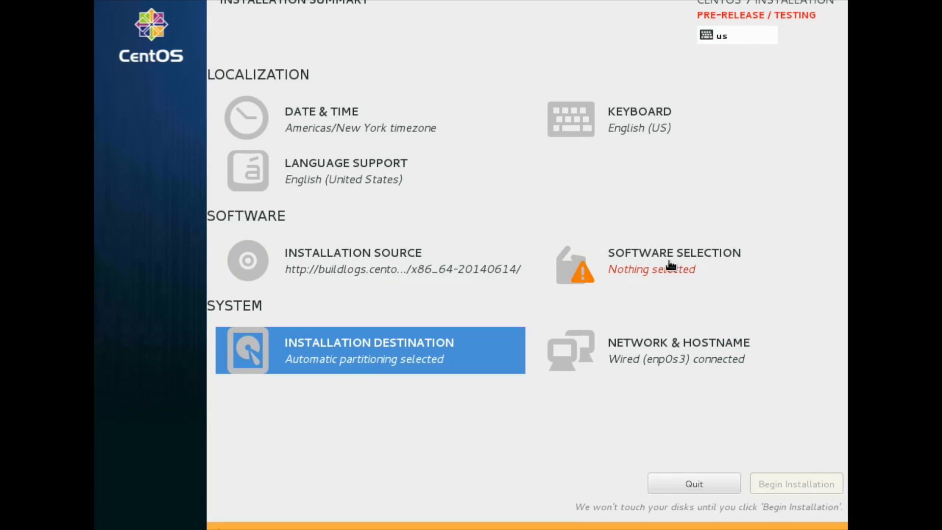
# Step: Choose GNOME Desktop as the base environment with no add-ons
pyautogui.click(651, 269)
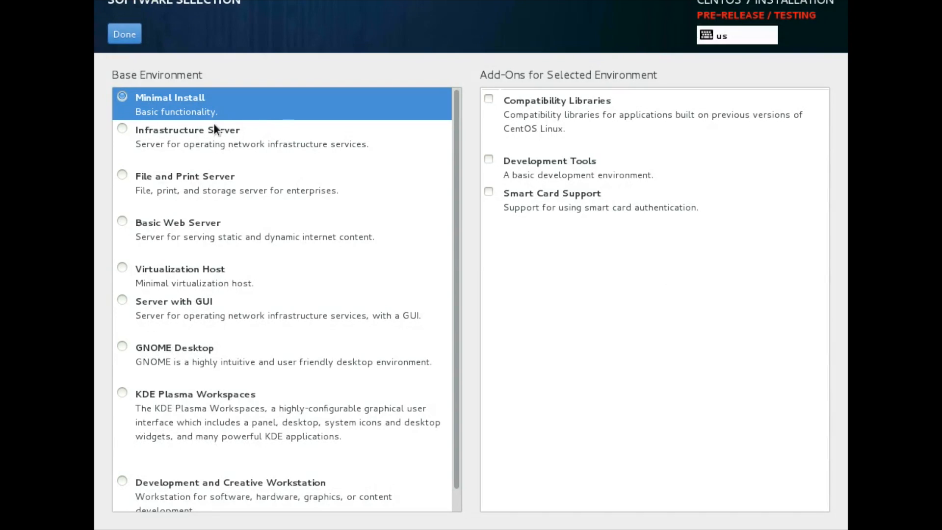
pyautogui.moveTo(324, 230)
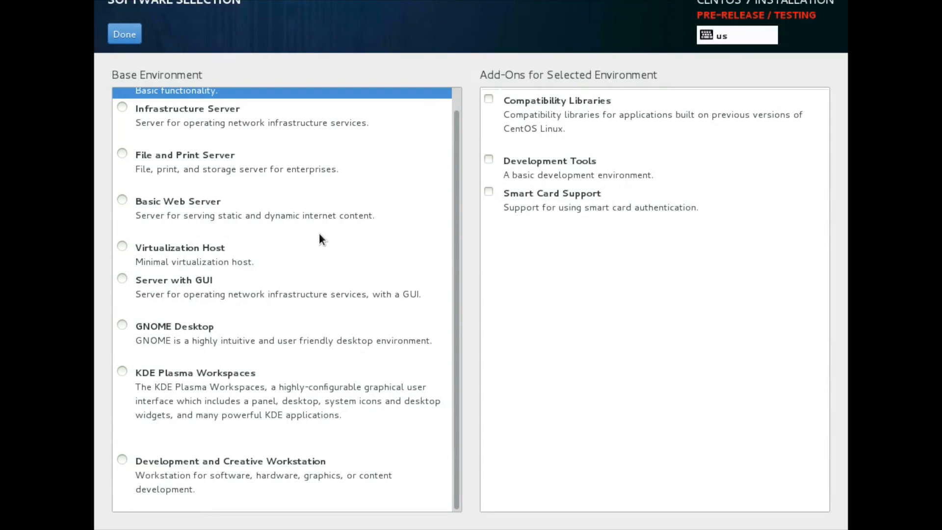
pyautogui.moveTo(225, 343)
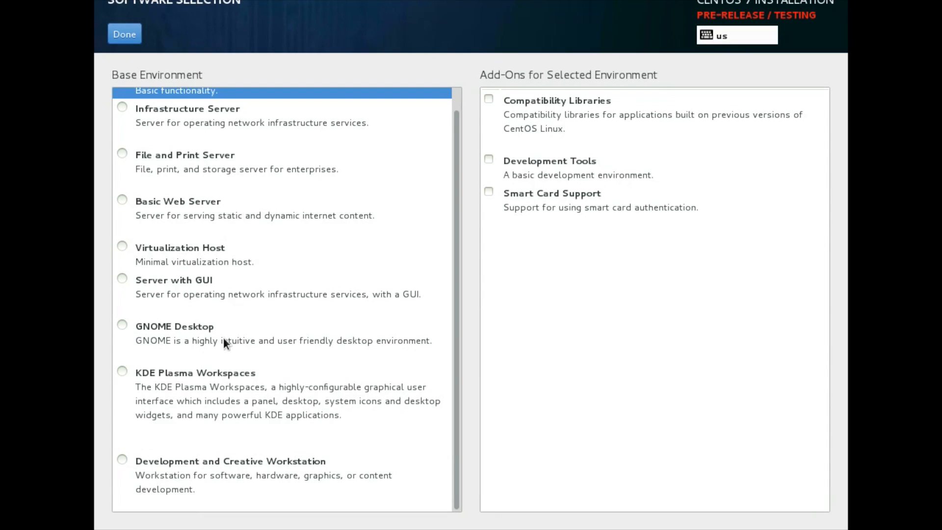
pyautogui.moveTo(171, 383)
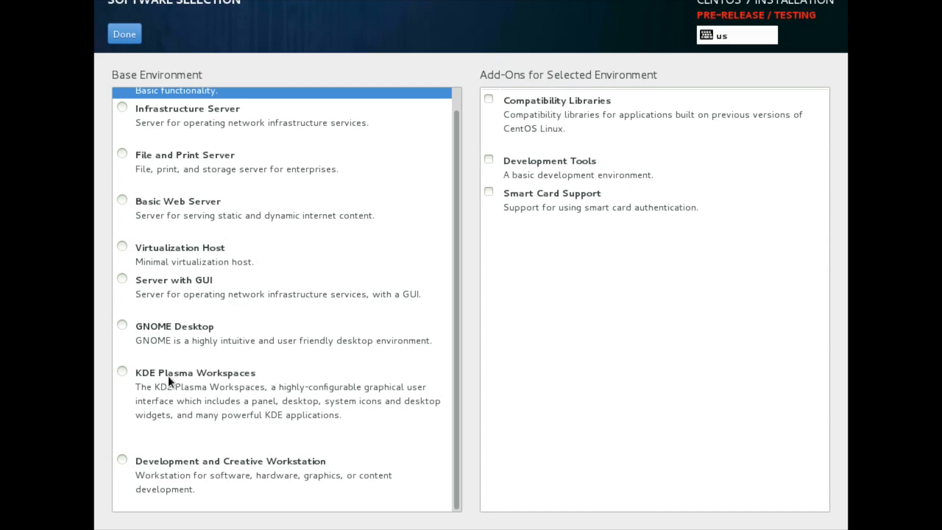
pyautogui.moveTo(137, 337)
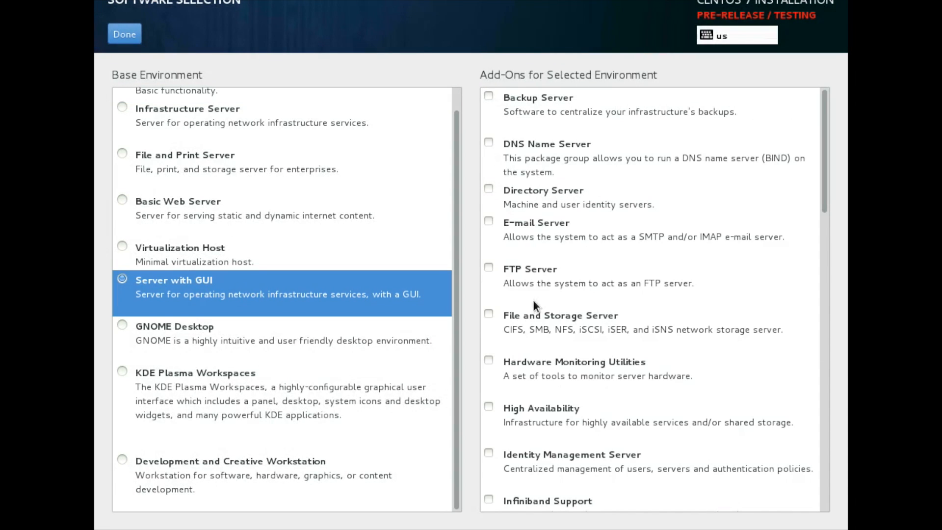
pyautogui.scroll(-3)
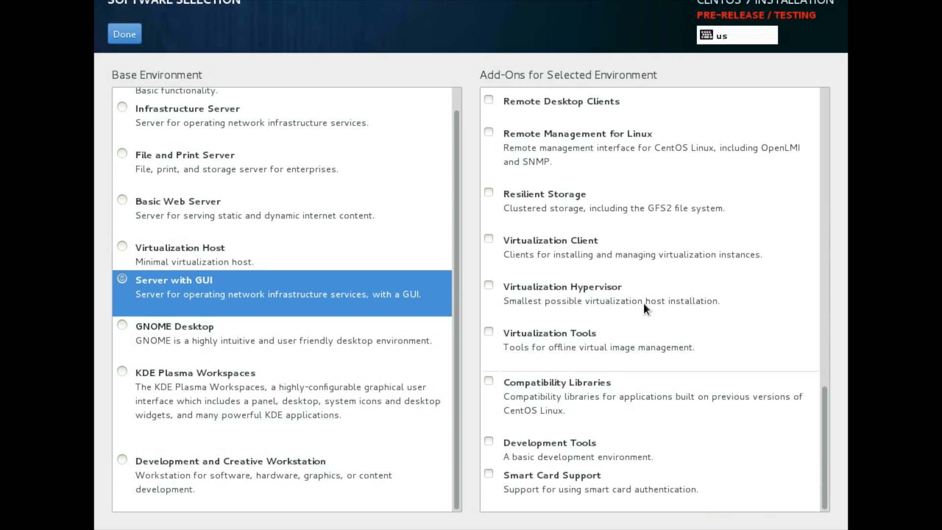
pyautogui.click(174, 326)
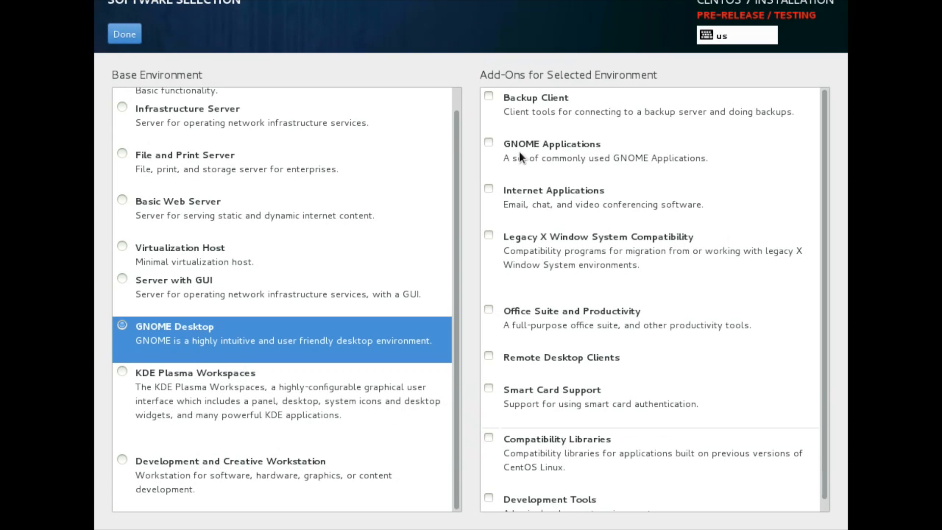
pyautogui.moveTo(474, 203)
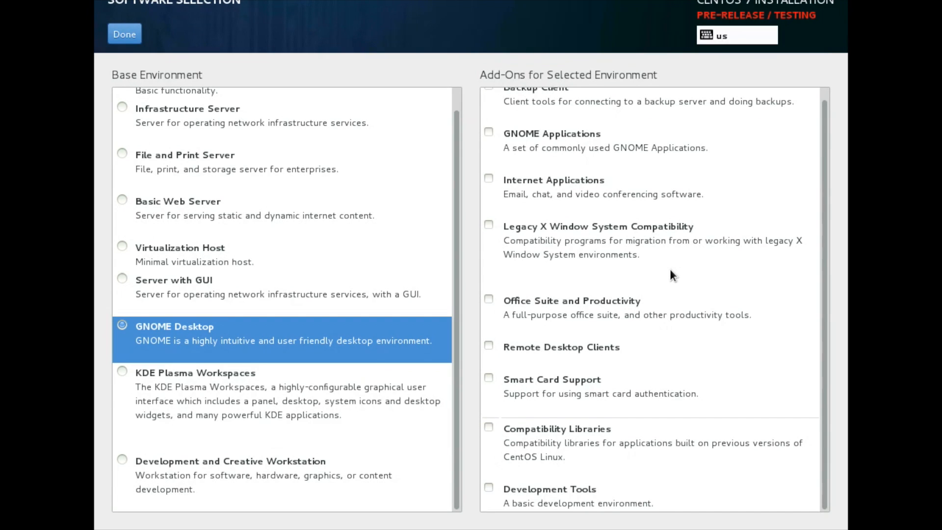
pyautogui.moveTo(636, 384)
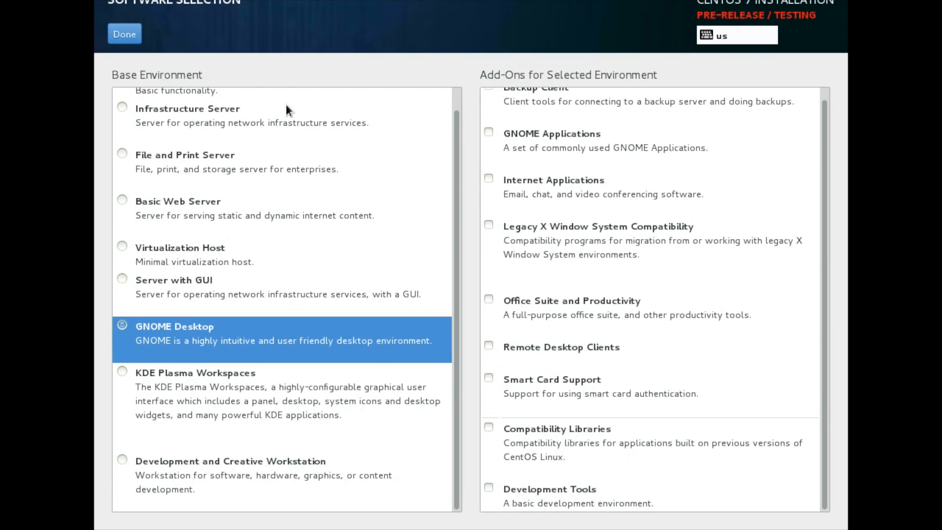
pyautogui.moveTo(107, 54)
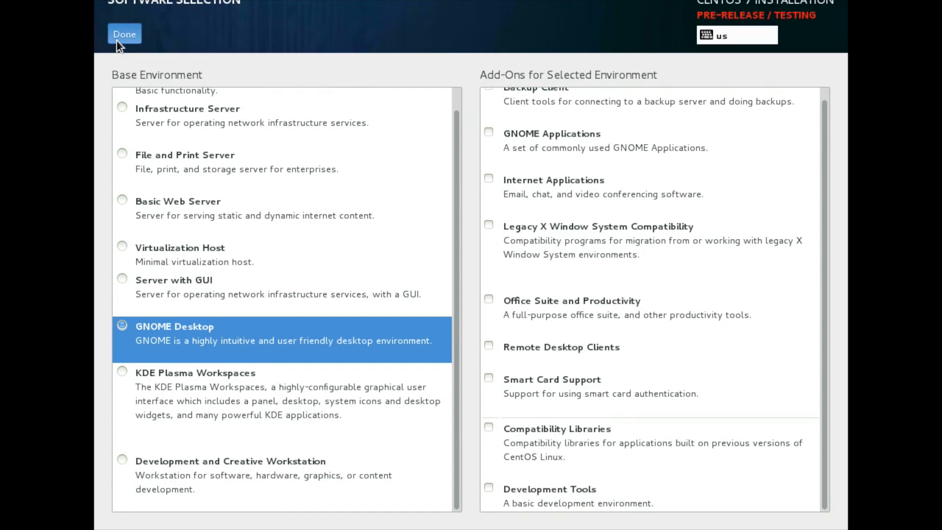
pyautogui.click(124, 34)
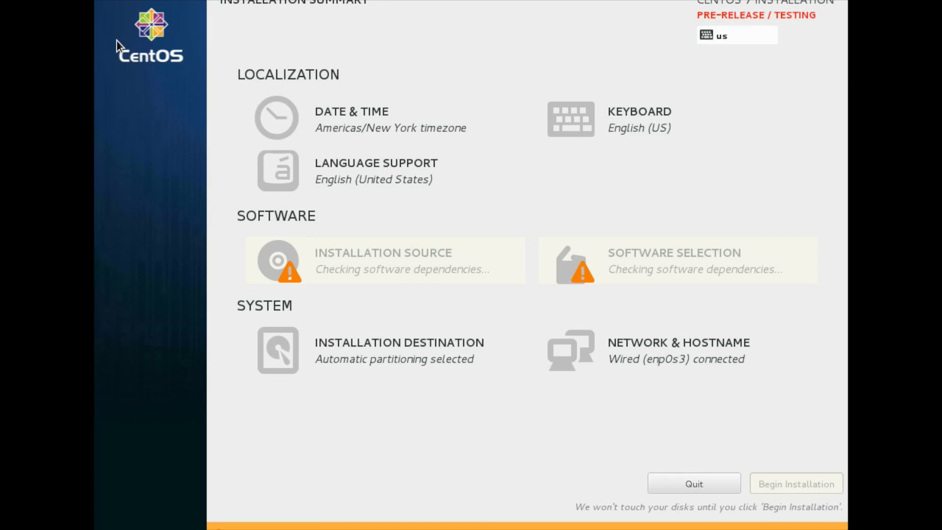
pyautogui.moveTo(738, 219)
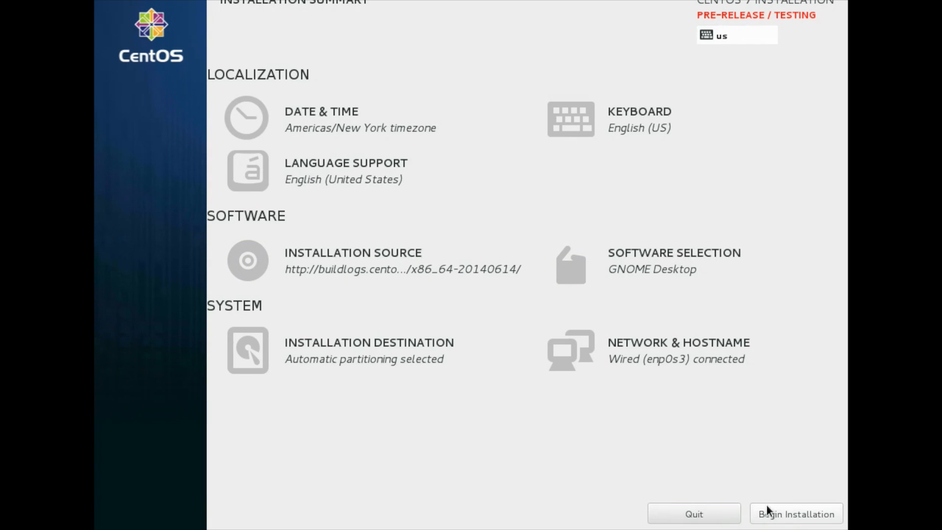
# Step: Begin the installation and set the root password
pyautogui.click(796, 514)
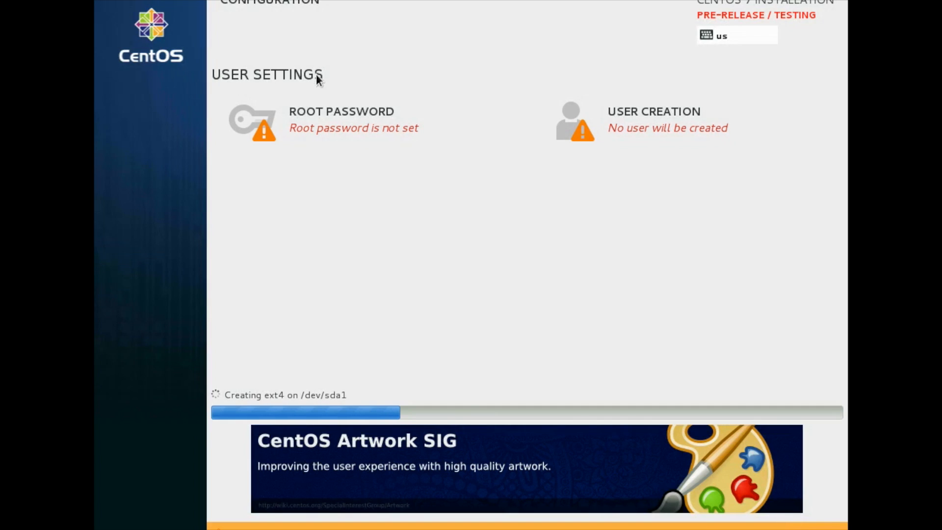
pyautogui.click(342, 111)
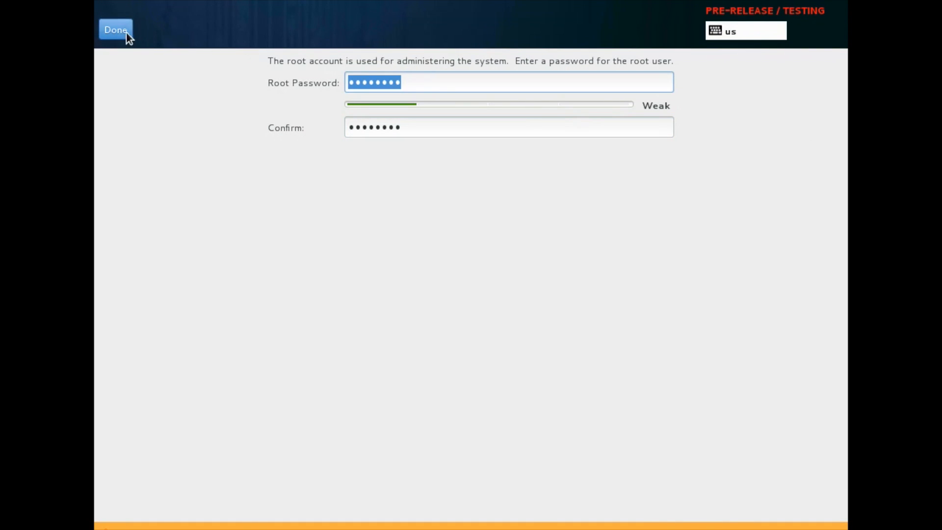
pyautogui.click(115, 30)
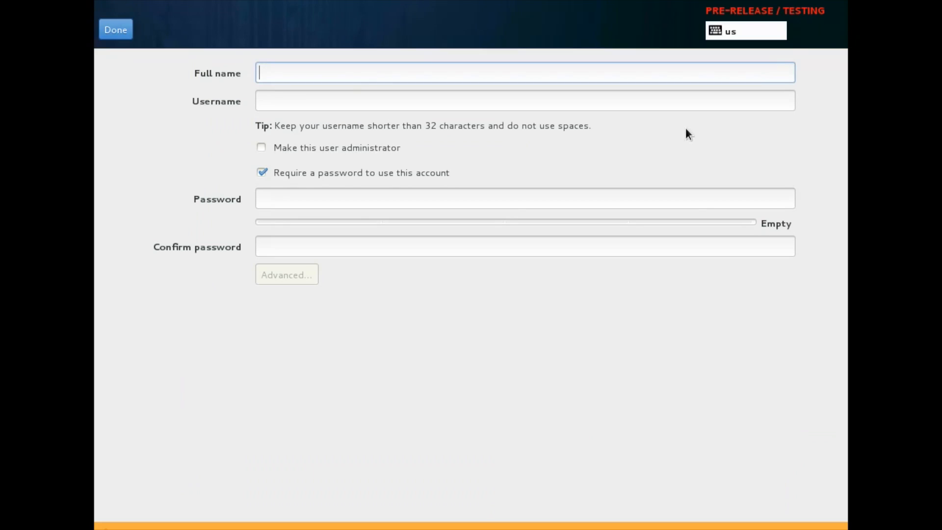
# Step: Create administrator user nixcraft (Vivek Gite) with a password, keeping default advanced settings
pyautogui.write('Vivek')
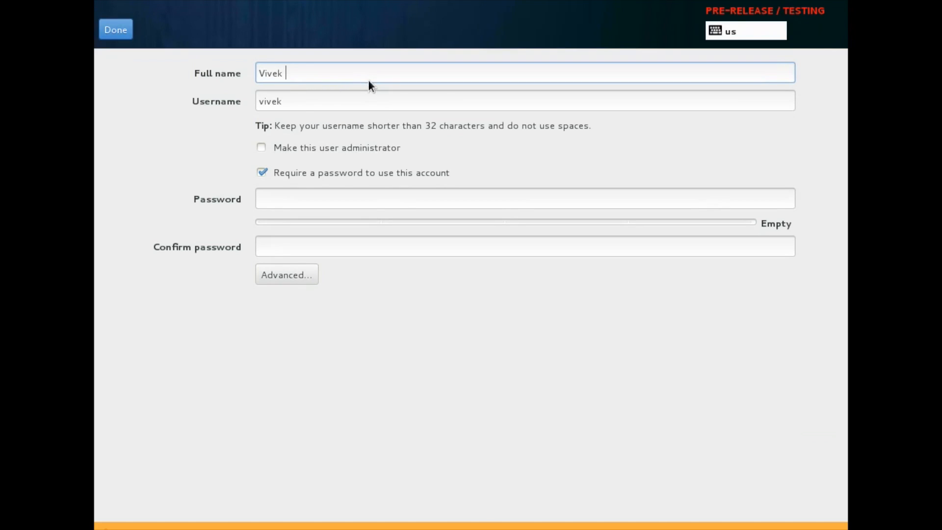
pyautogui.write('Gite')
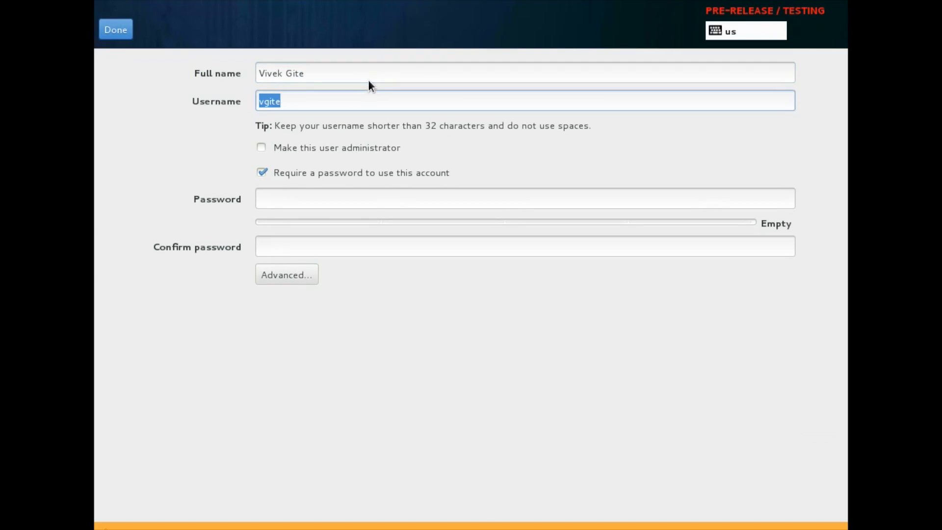
pyautogui.write('nixcraft')
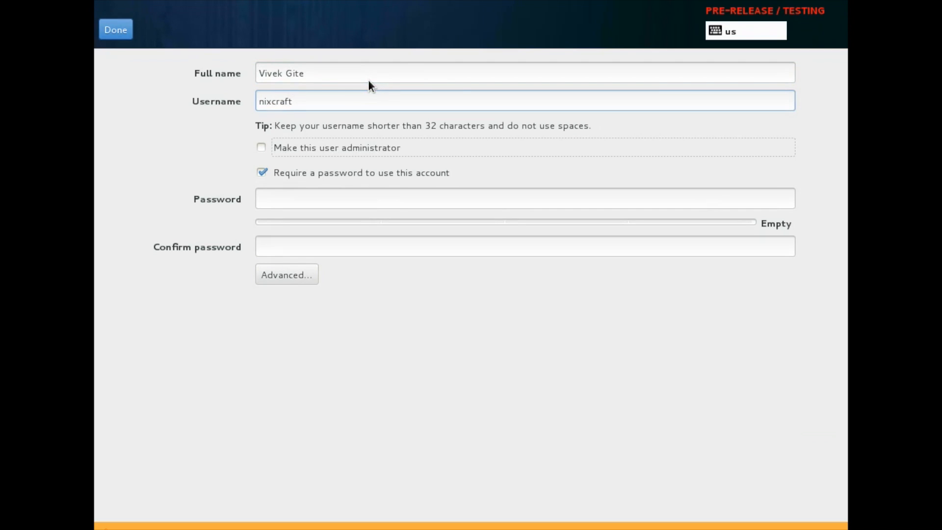
pyautogui.click(261, 147)
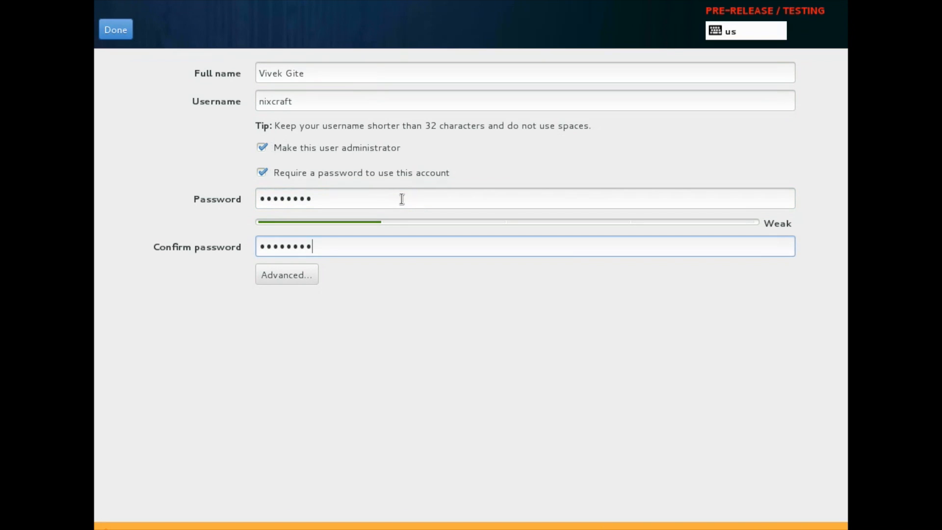
pyautogui.click(286, 274)
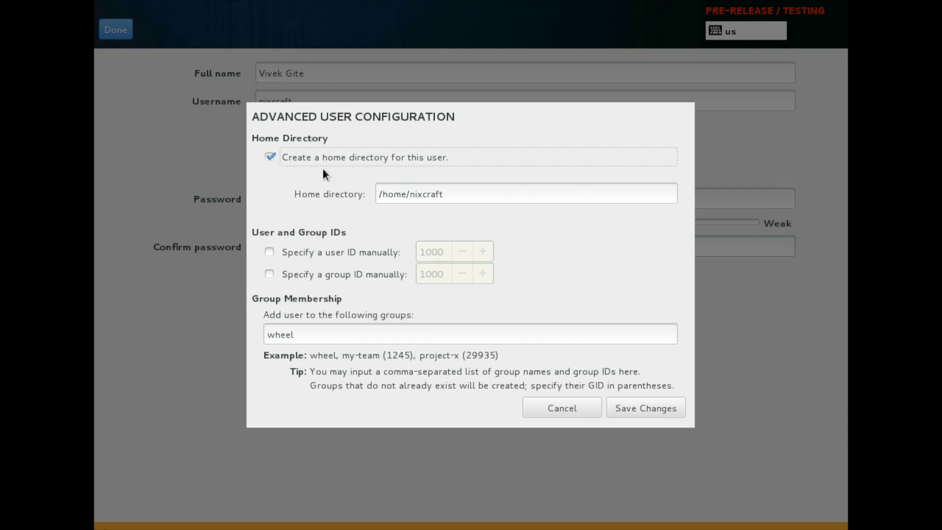
pyautogui.moveTo(452, 266)
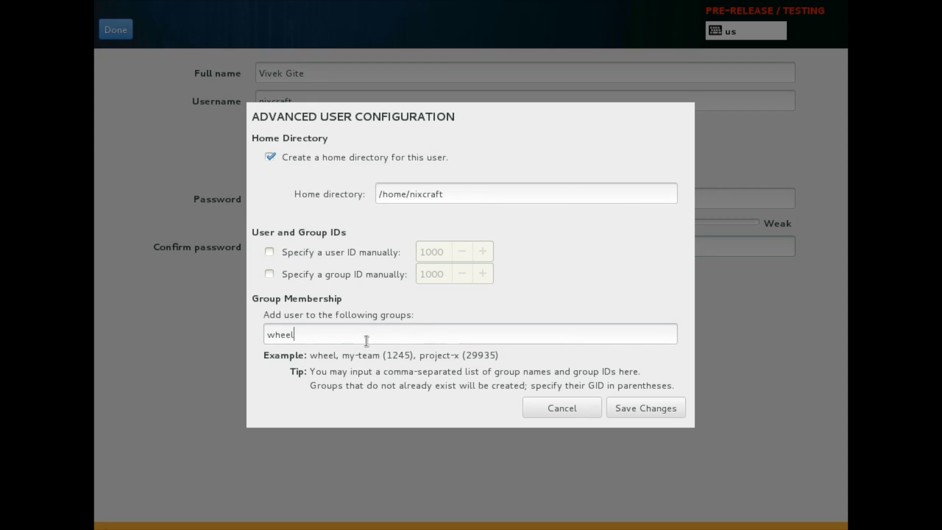
pyautogui.click(644, 407)
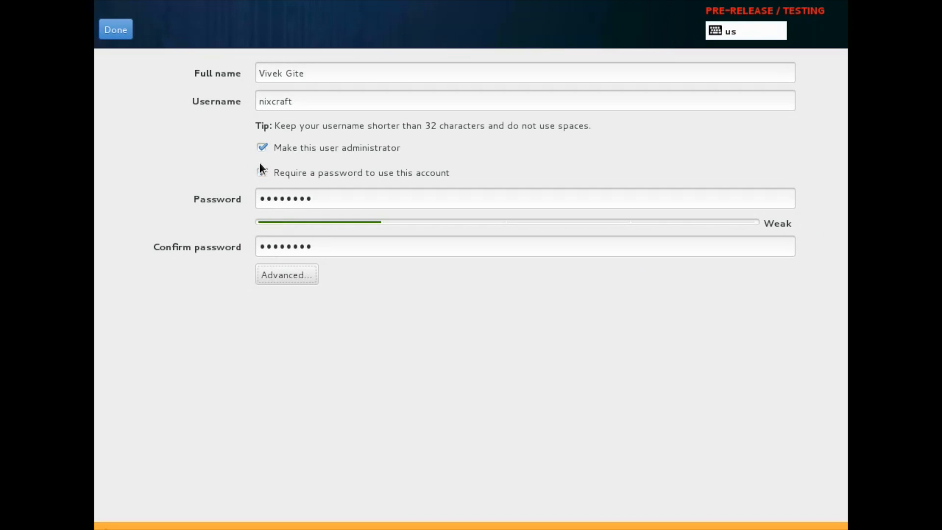
pyautogui.click(114, 29)
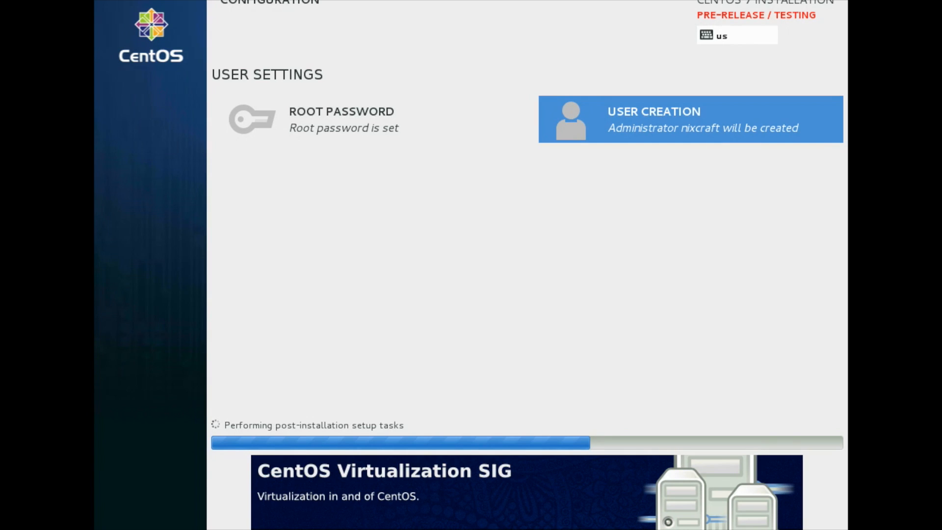
pyautogui.moveTo(547, 323)
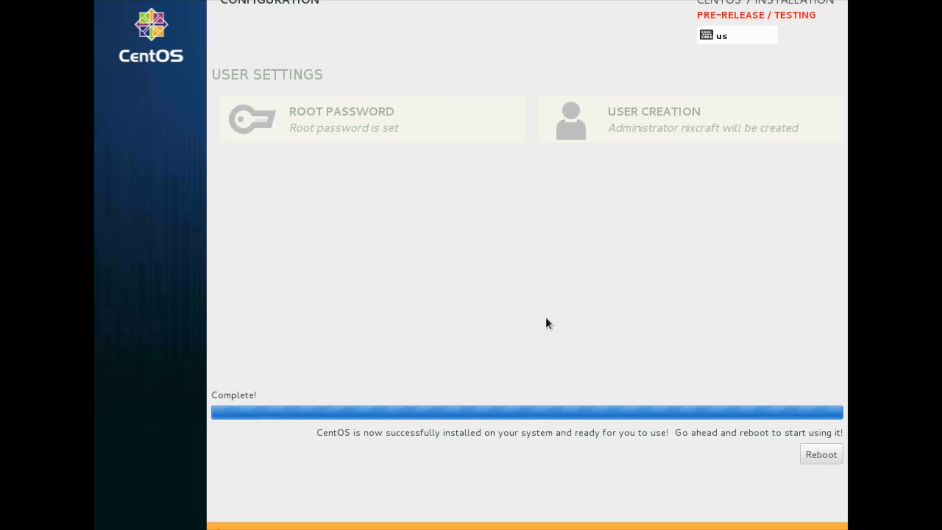
pyautogui.moveTo(535, 276)
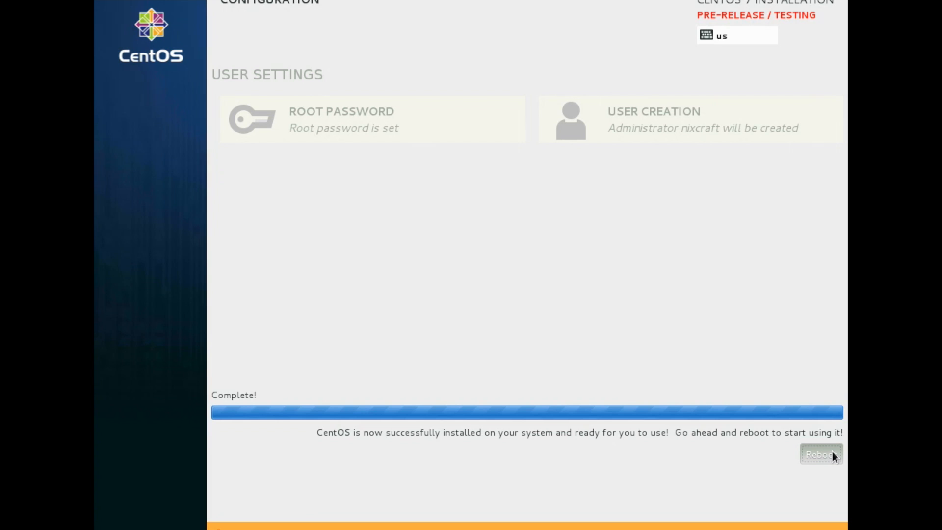
# Step: Wait for the installation to complete, then reboot into the new system
pyautogui.click(821, 454)
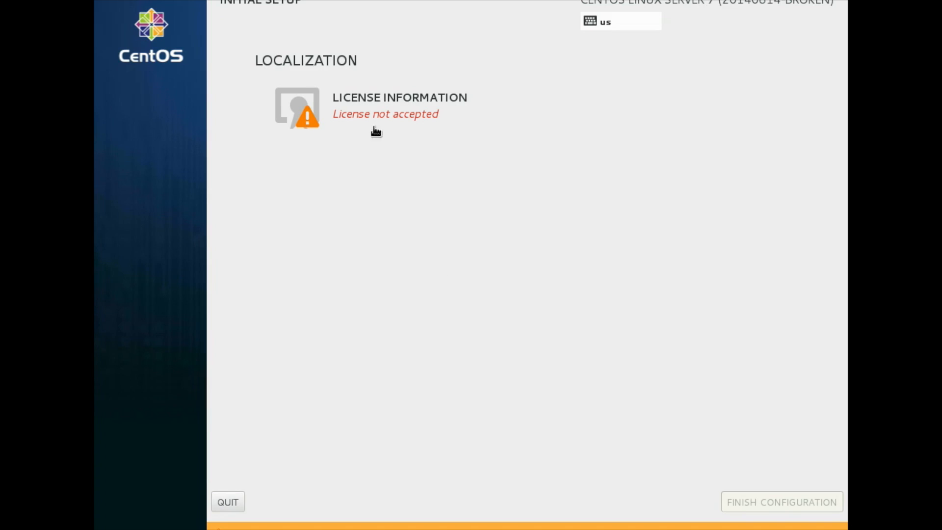
pyautogui.moveTo(388, 104)
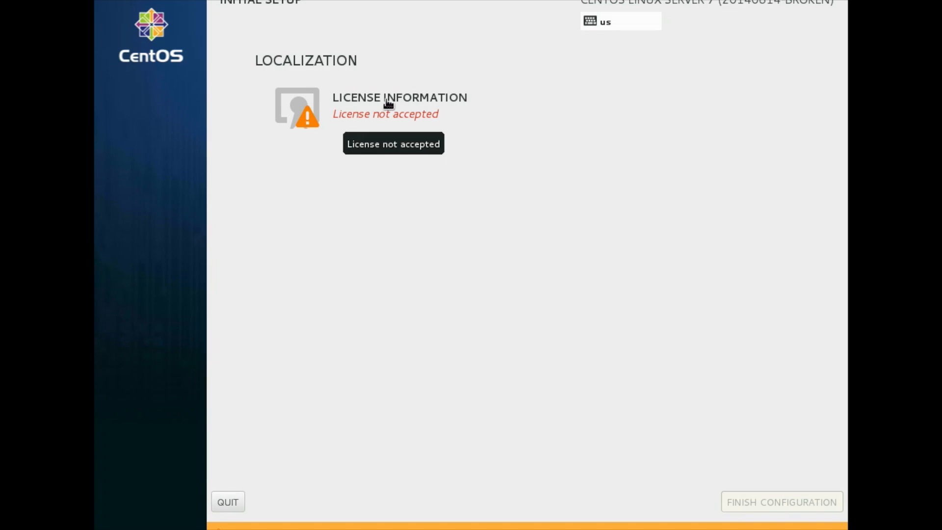
# Step: Accept the CentOS-7 license agreement and confirm it with Done
pyautogui.click(399, 97)
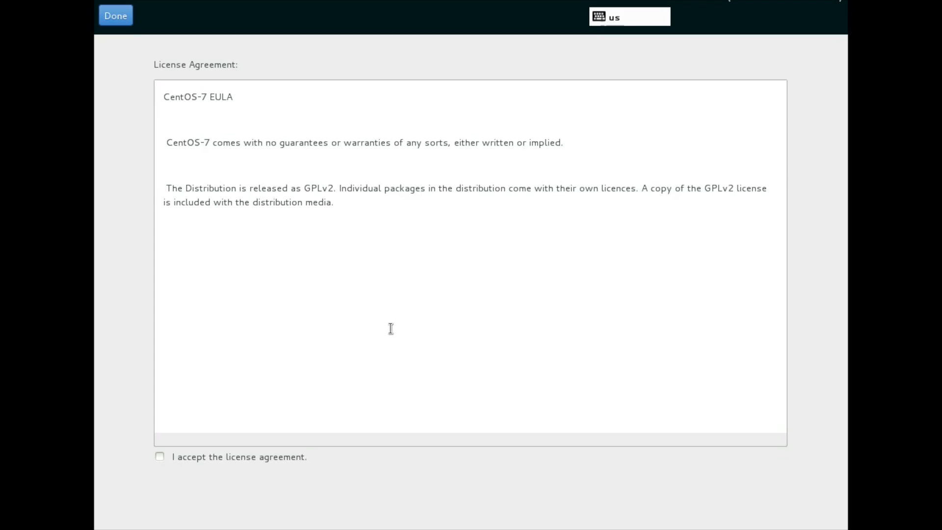
pyautogui.click(160, 456)
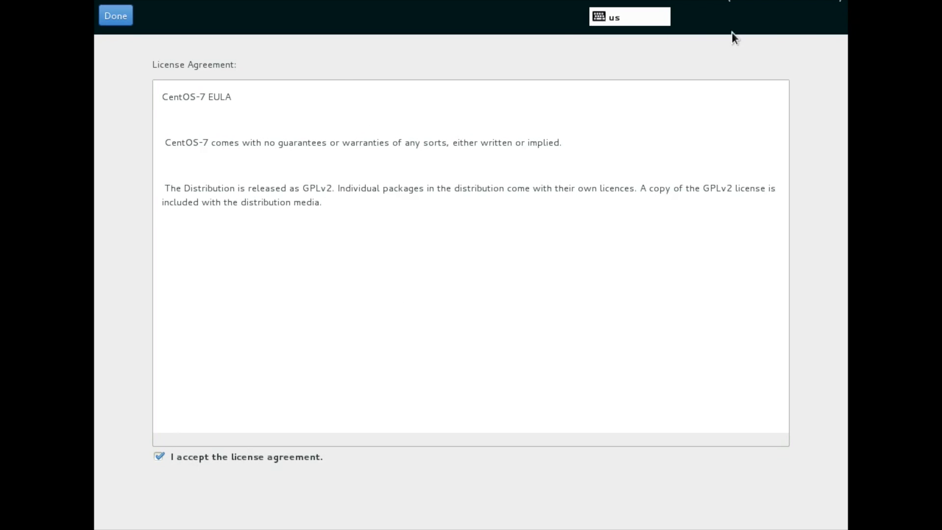
pyautogui.click(115, 15)
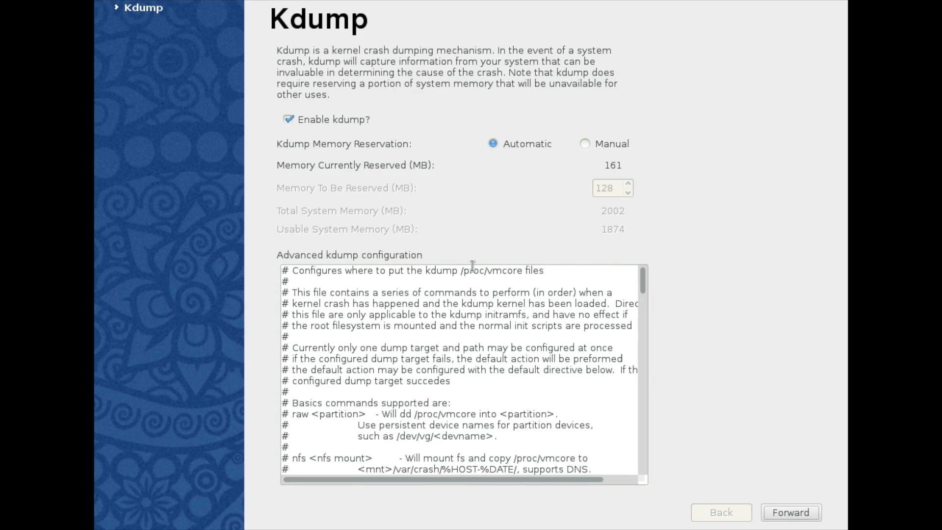
# Step: Leave kdump disabled and acknowledge the reboot notice so the system restarts
pyautogui.click(288, 119)
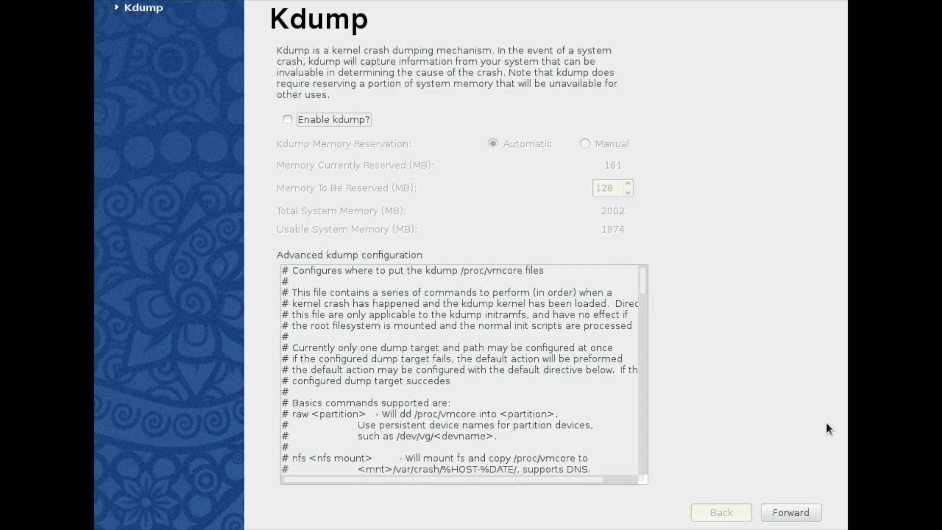
pyautogui.click(287, 118)
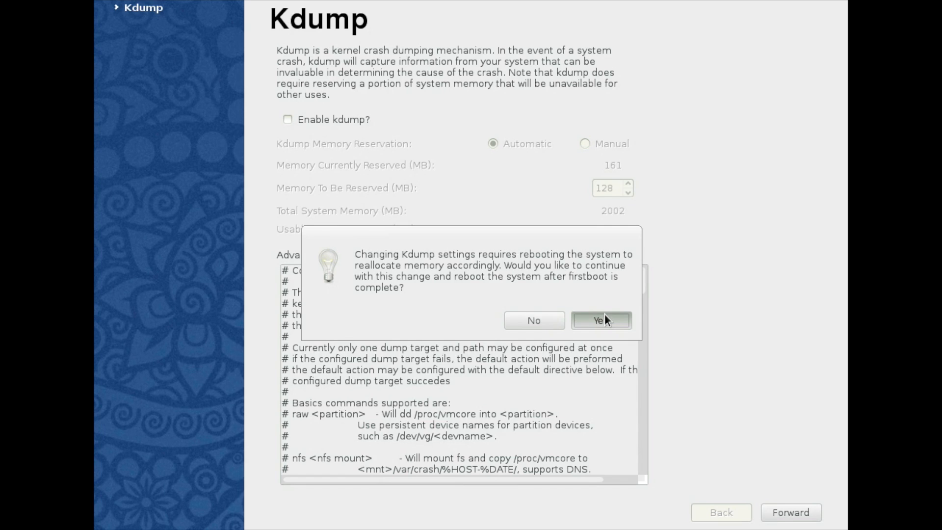
pyautogui.click(600, 320)
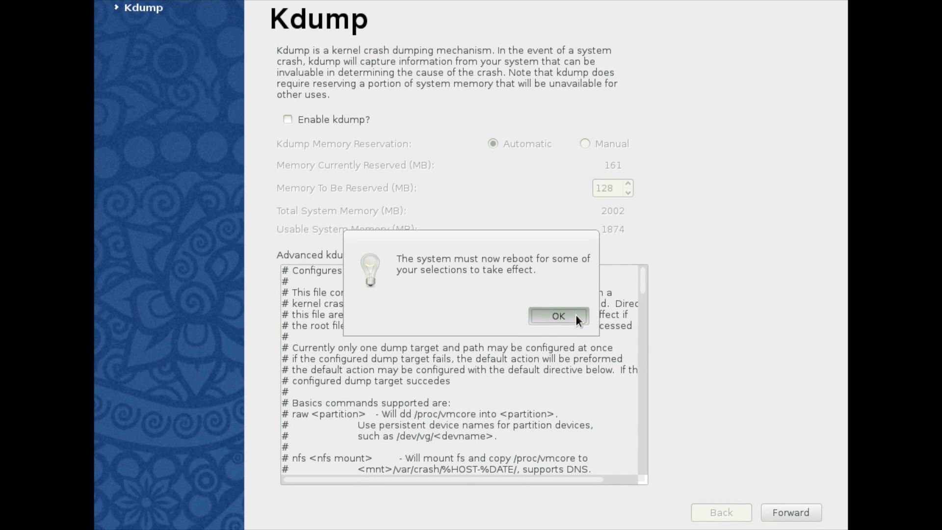
pyautogui.click(556, 316)
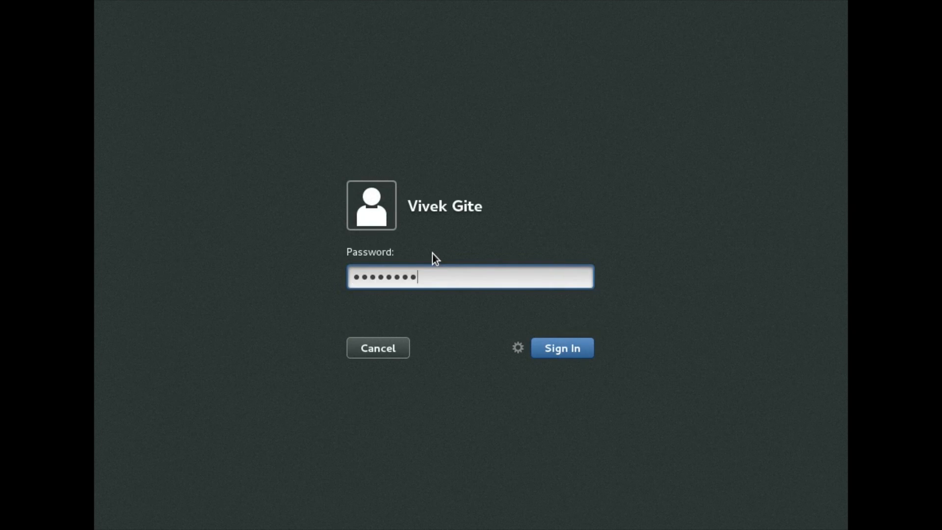
# Step: Sign in, keep English (United States) language and input source, and skip online accounts
pyautogui.click(561, 348)
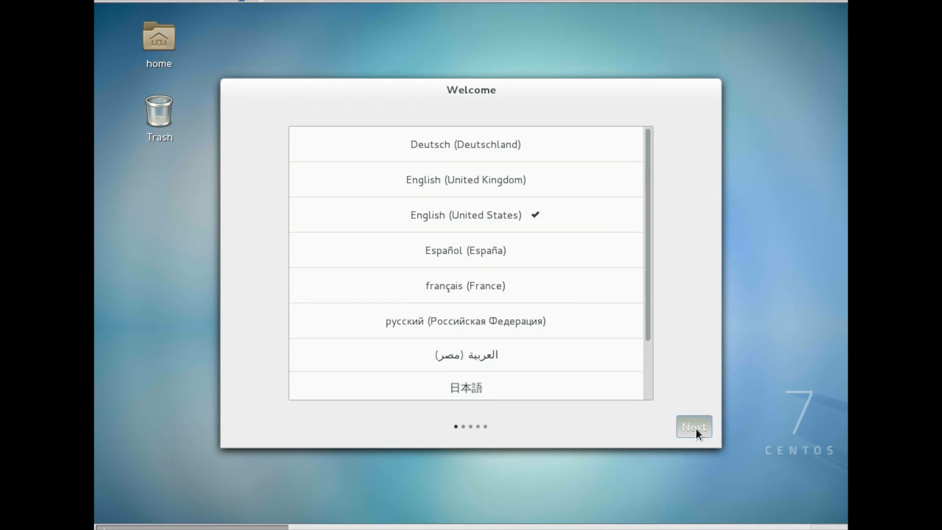
pyautogui.click(694, 427)
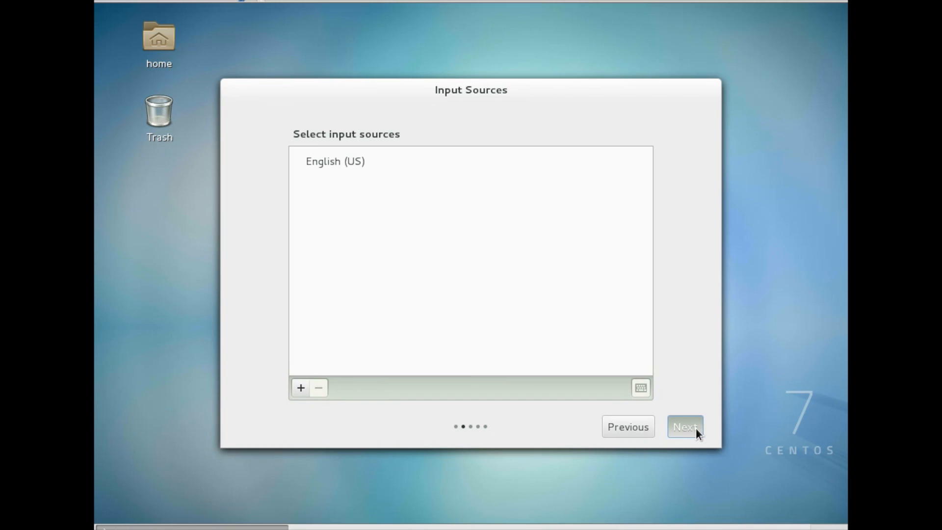
pyautogui.click(684, 426)
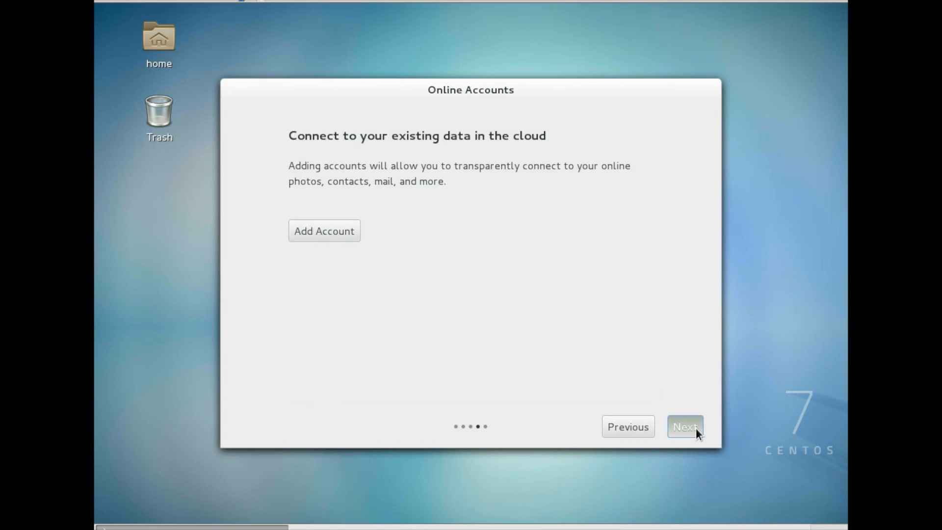
pyautogui.click(685, 426)
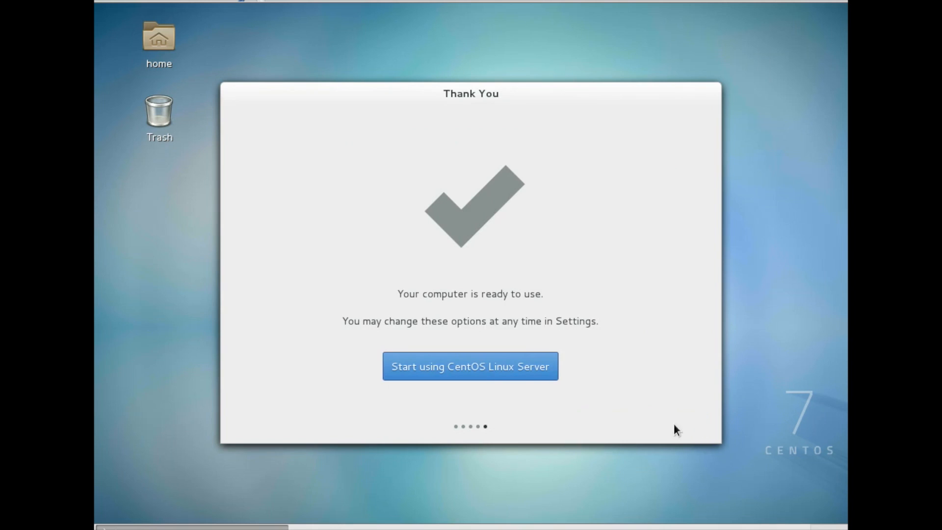
# Step: Start using CentOS Linux Server, then open Home from Applications > Places
pyautogui.click(470, 366)
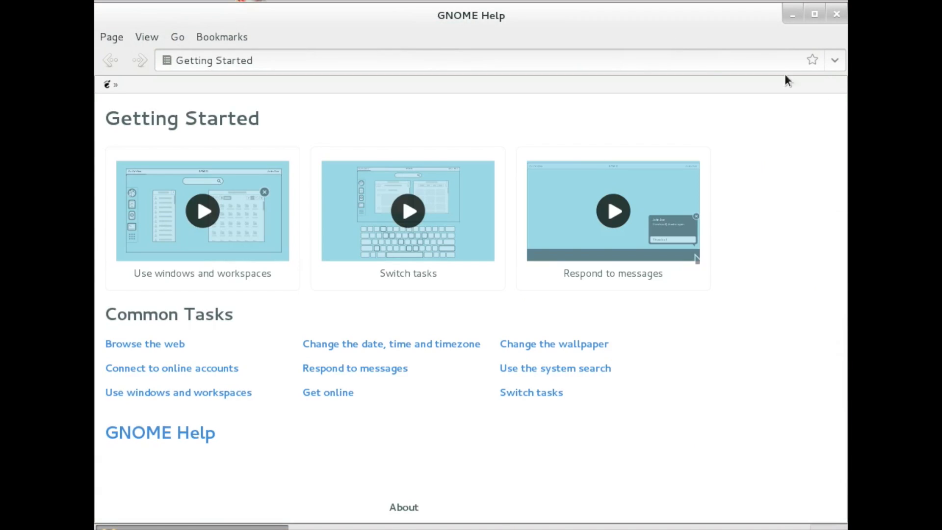
pyautogui.moveTo(841, 81)
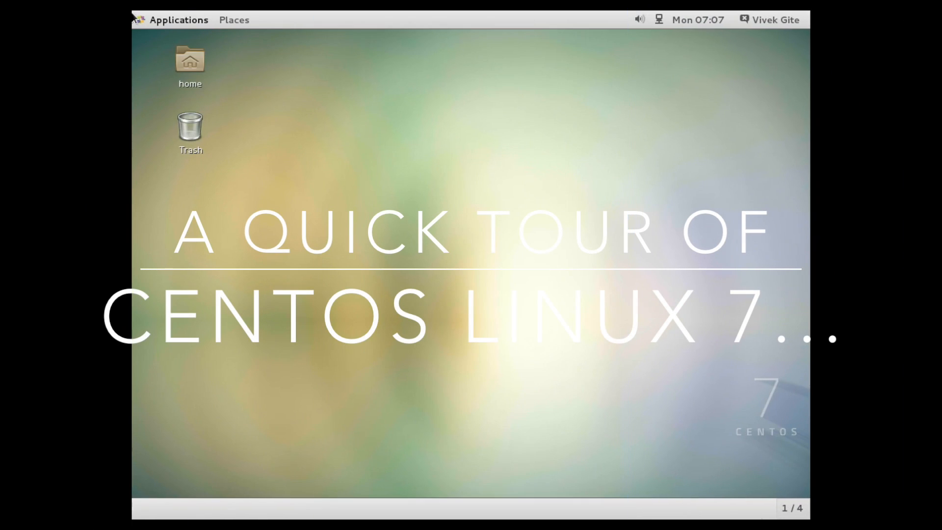
pyautogui.click(178, 20)
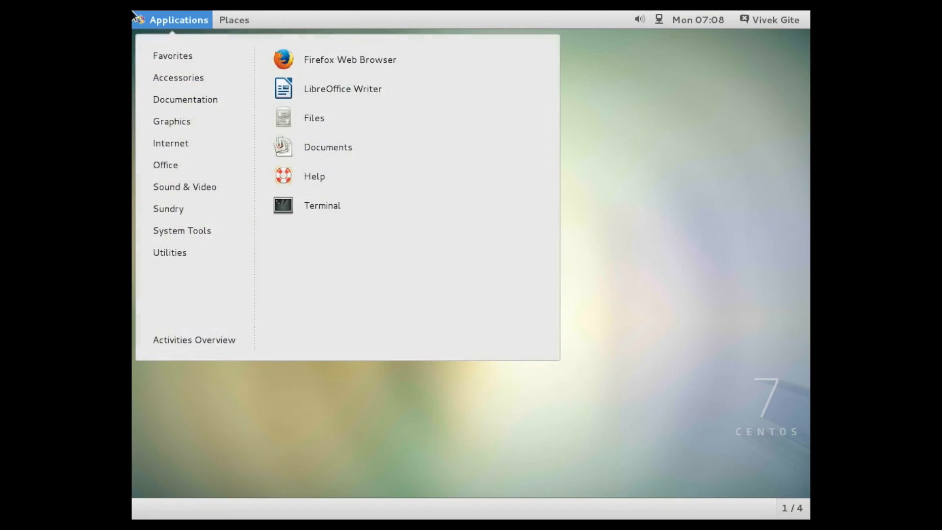
pyautogui.click(234, 19)
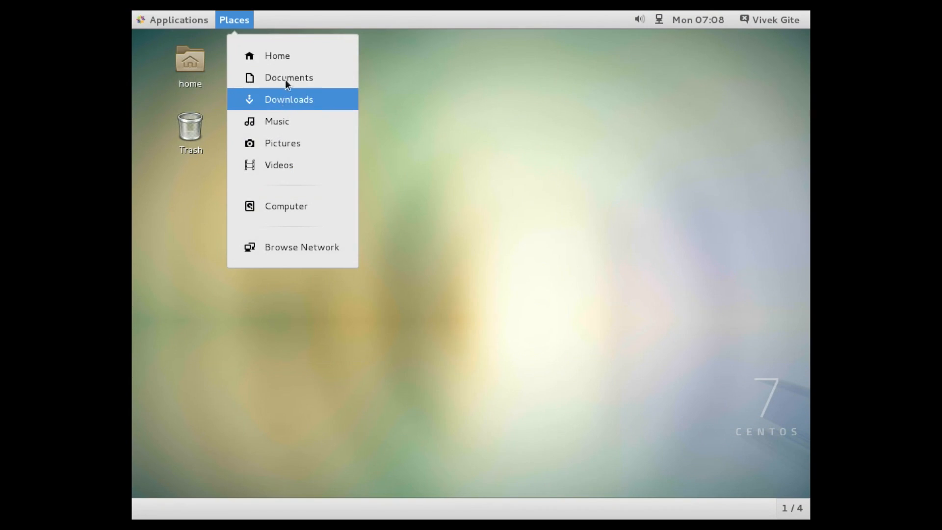
pyautogui.click(277, 55)
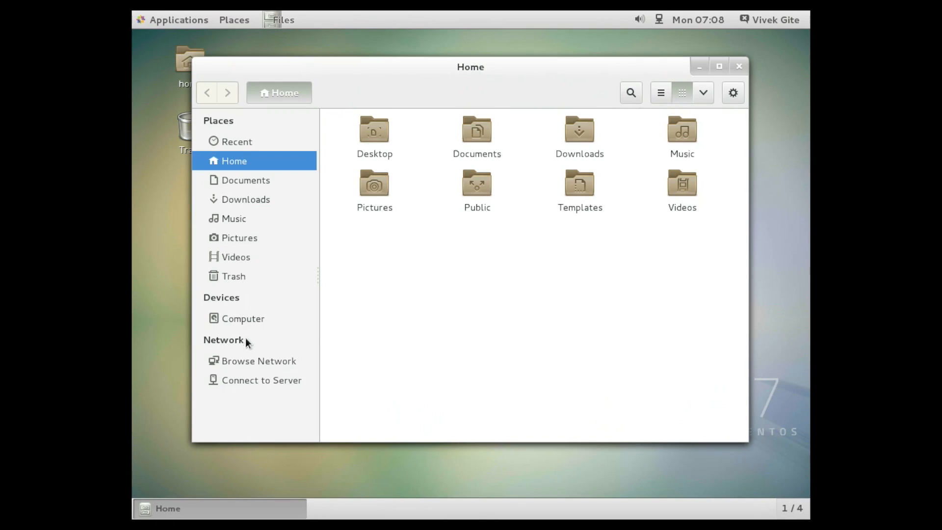
# Step: Glance at the Connect to Server dialog, cancel it, and close the Files window
pyautogui.click(261, 380)
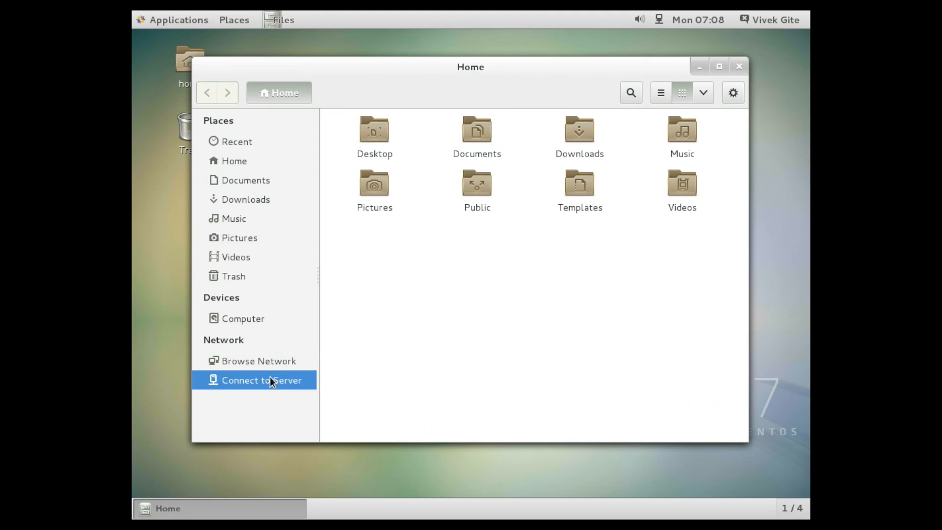
pyautogui.click(261, 380)
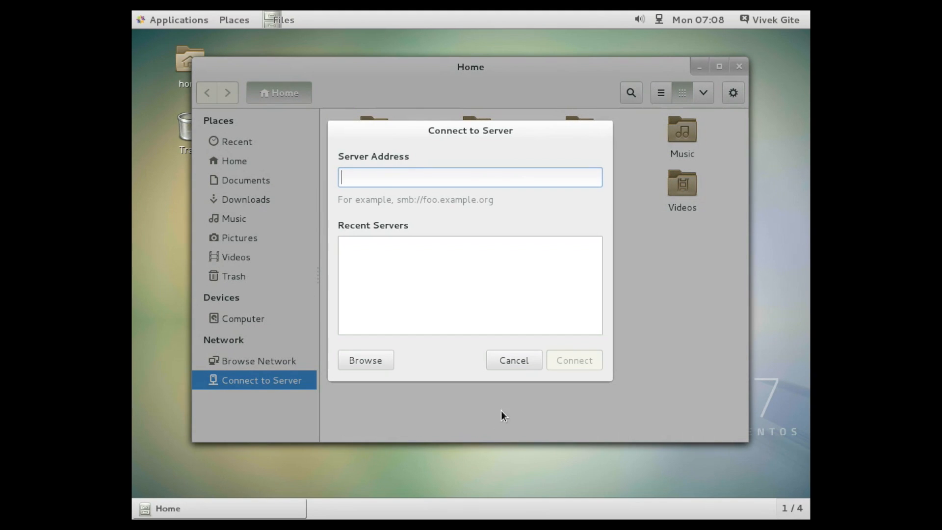
pyautogui.click(259, 361)
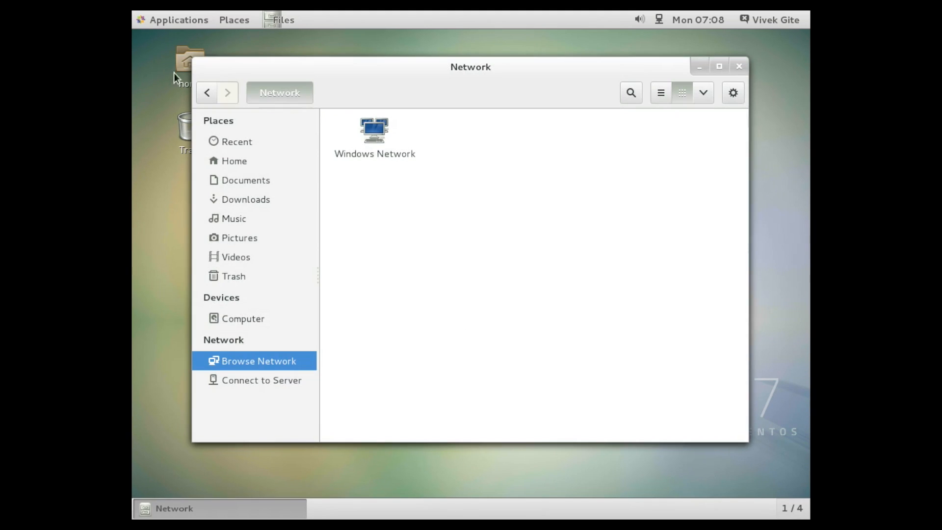
pyautogui.click(738, 66)
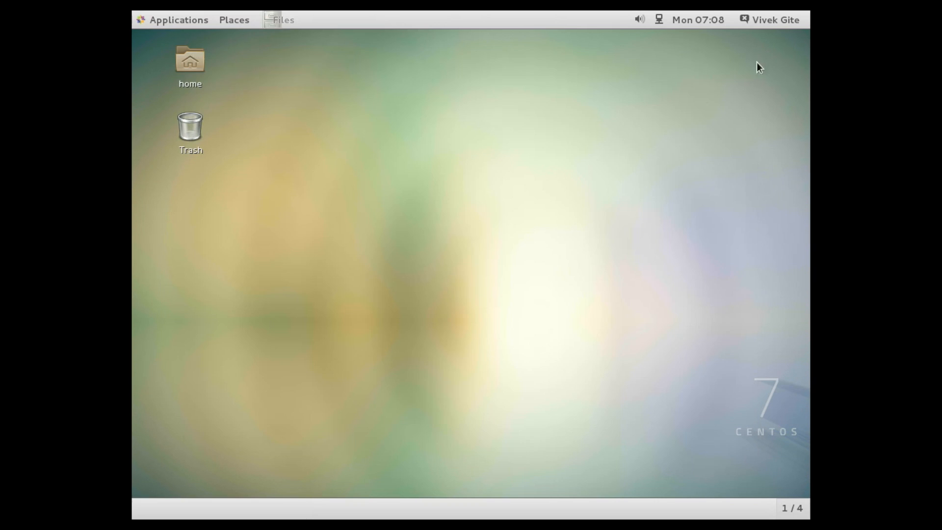
# Step: Open Settings from the user menu and go to Background
pyautogui.click(775, 20)
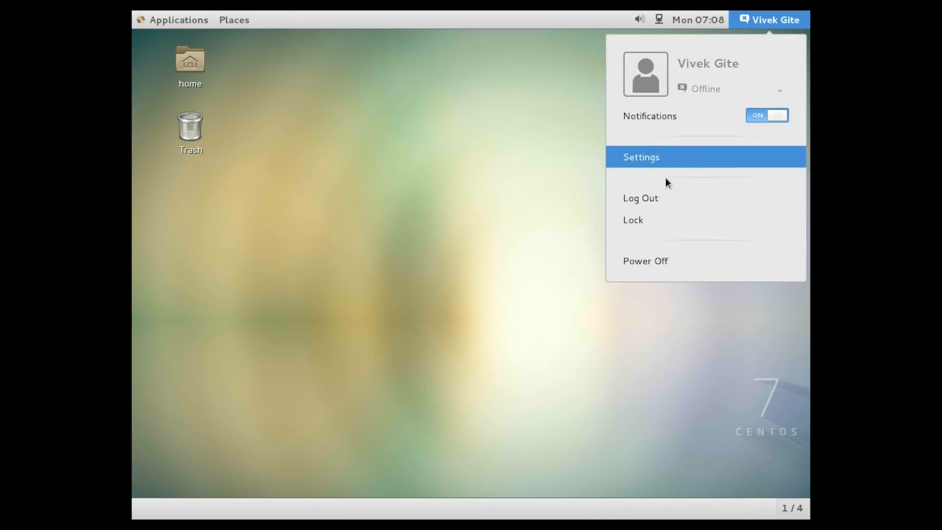
pyautogui.click(642, 157)
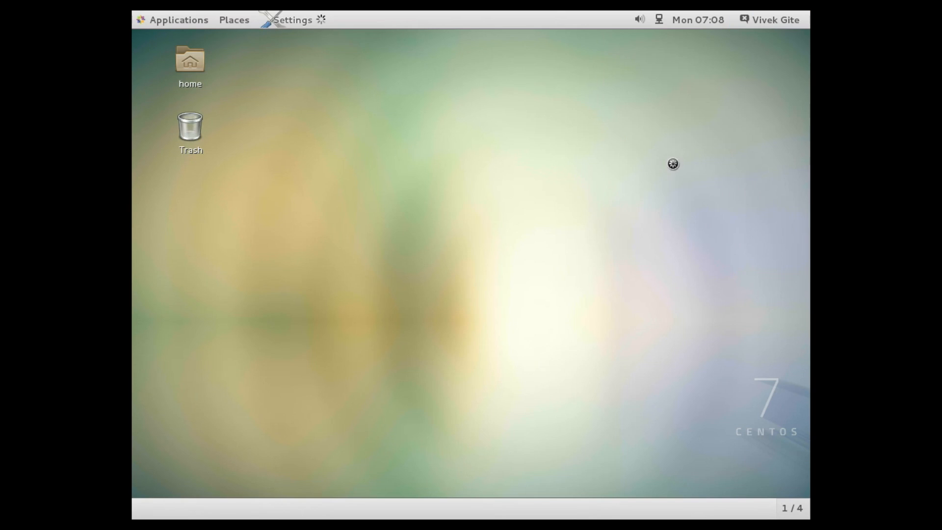
pyautogui.click(292, 20)
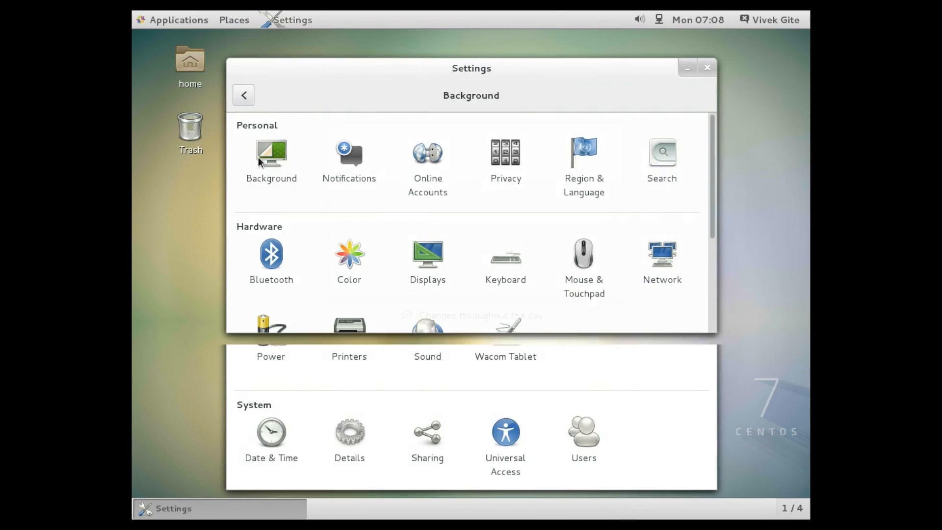
# Step: Open the wallpaper chooser from the Background preview and scroll the Wallpapers list
pyautogui.click(270, 156)
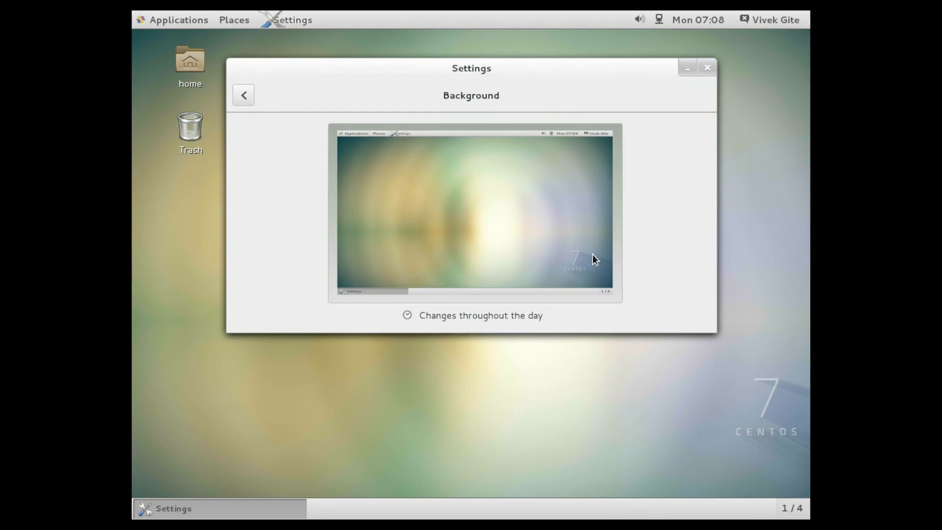
pyautogui.click(474, 214)
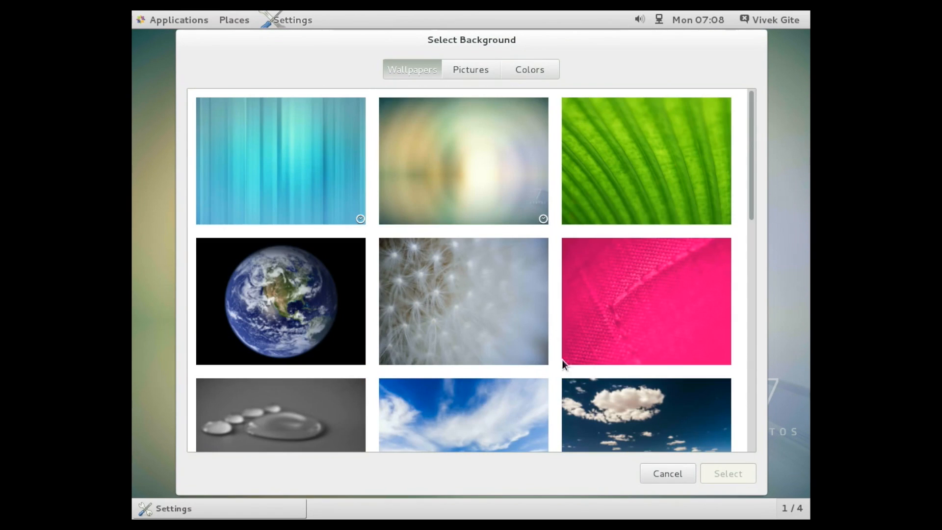
pyautogui.scroll(-3)
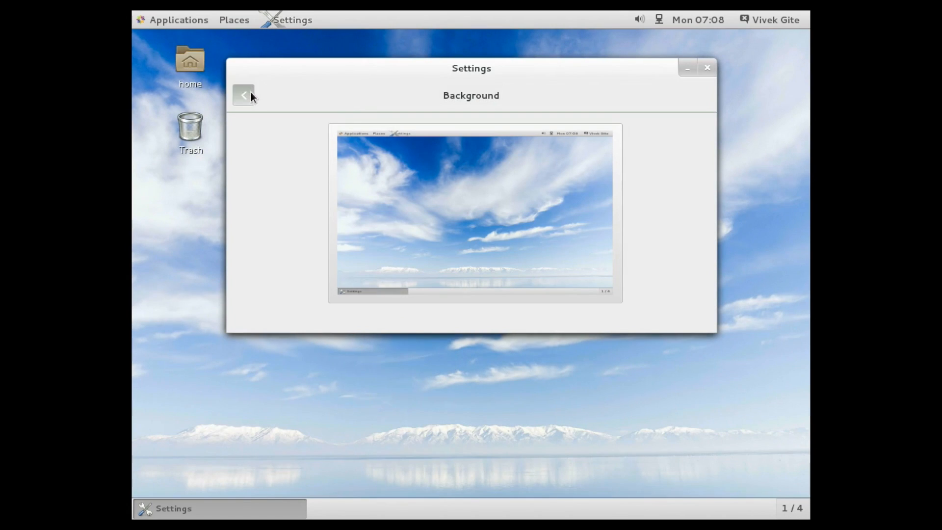
# Step: Check the Wired connection at 10.0.2.15 in Network, preview adding a connection, and cancel
pyautogui.click(243, 95)
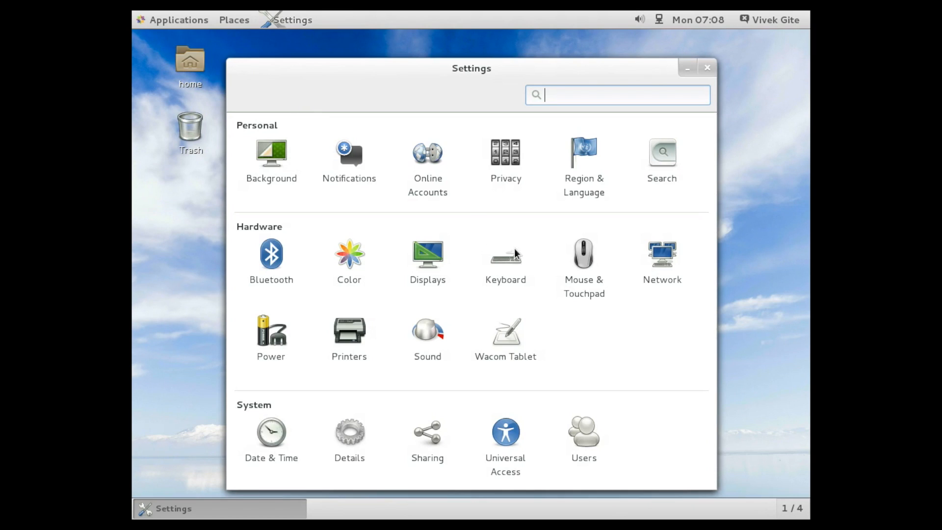
pyautogui.moveTo(404, 319)
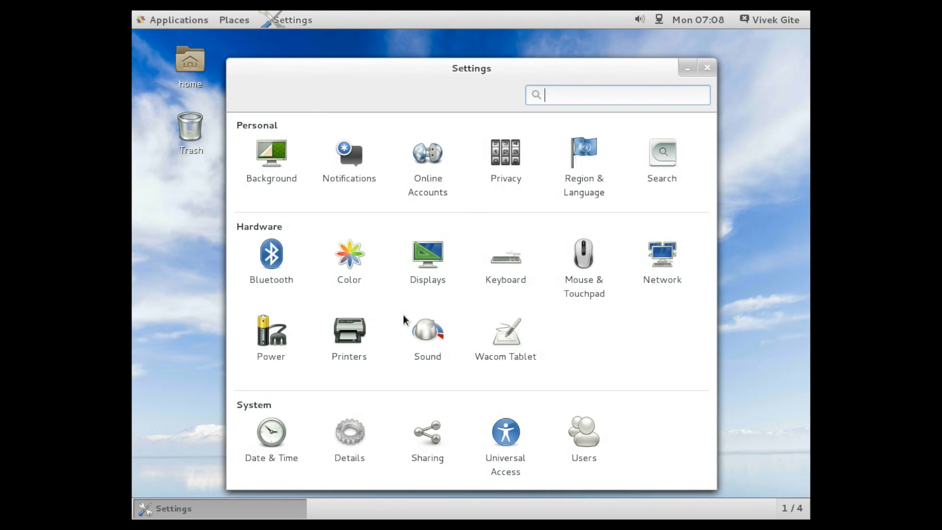
pyautogui.click(662, 253)
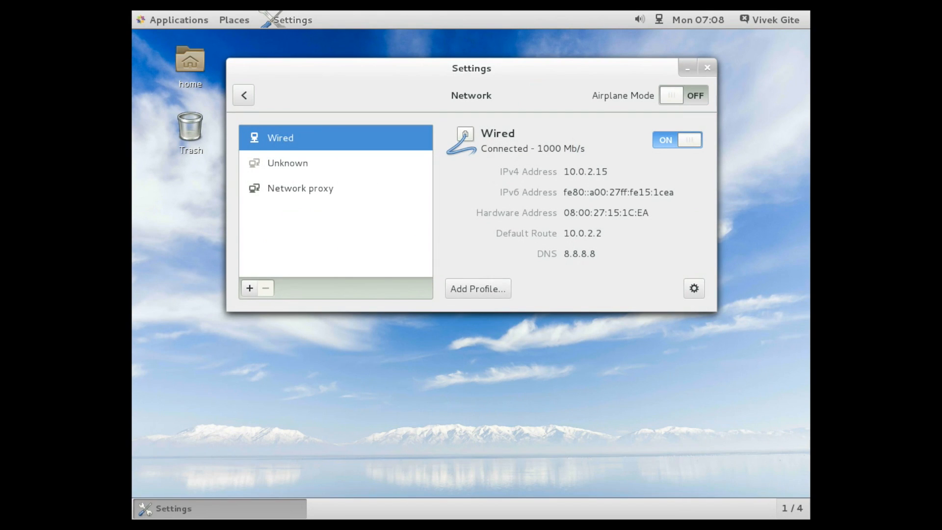
pyautogui.click(250, 288)
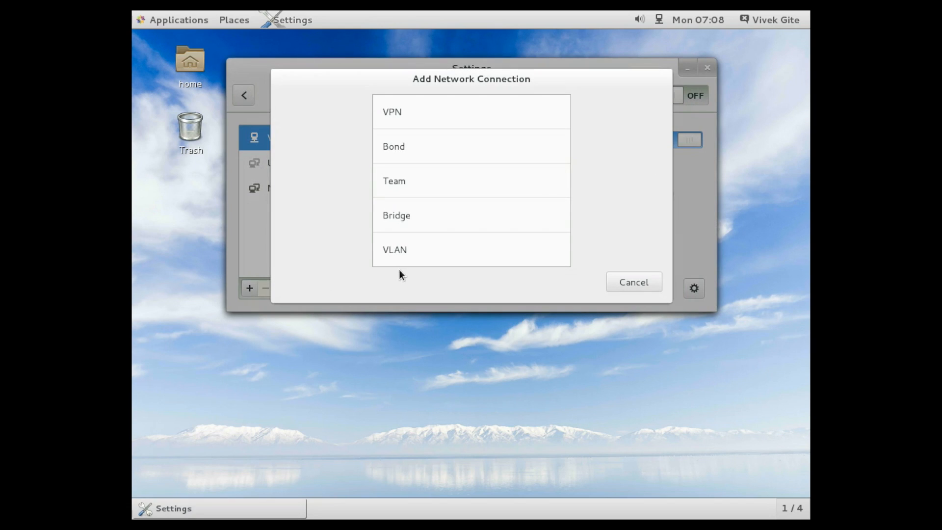
pyautogui.moveTo(438, 179)
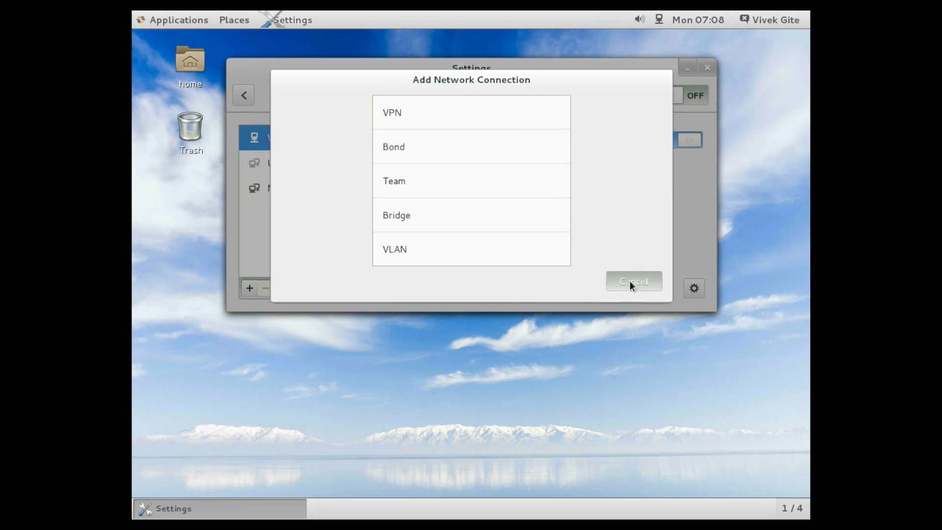
pyautogui.click(632, 281)
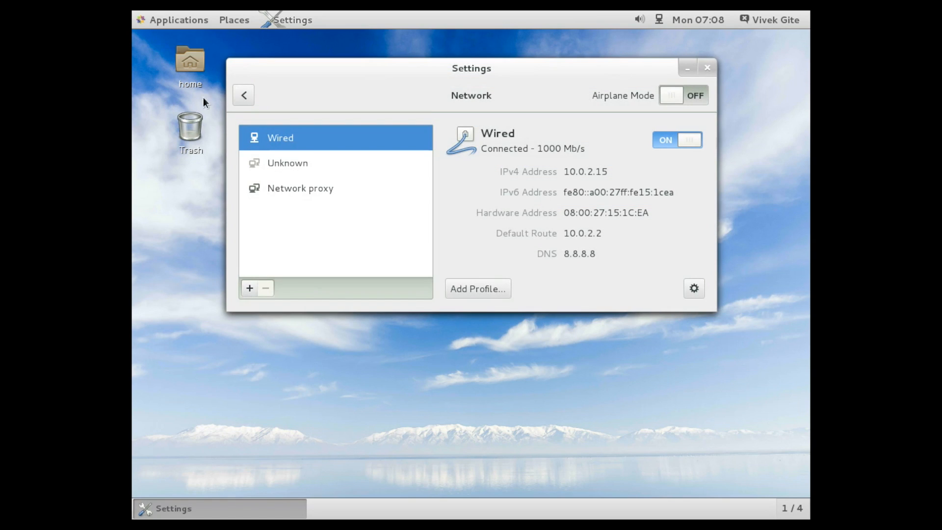
pyautogui.click(243, 94)
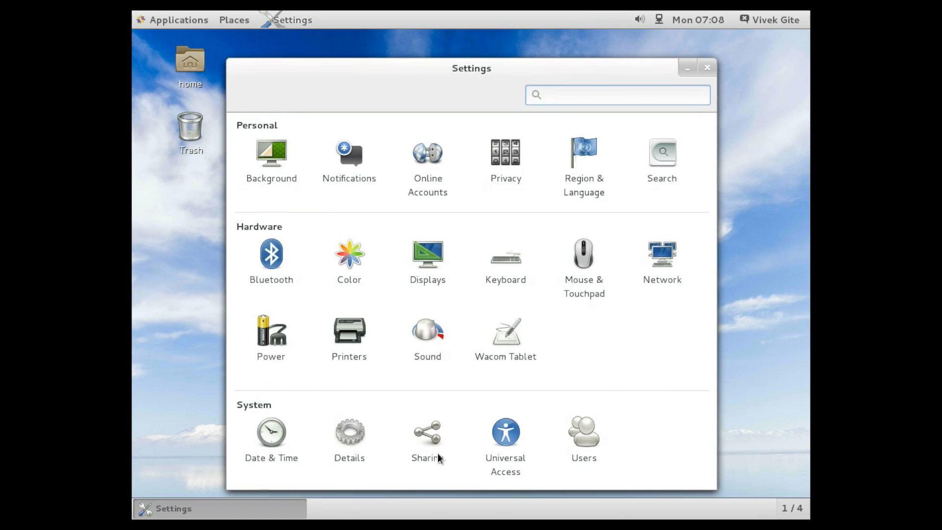
# Step: View system Details showing CentOS Linux Server 7 and device name centos-7-rc
pyautogui.click(349, 439)
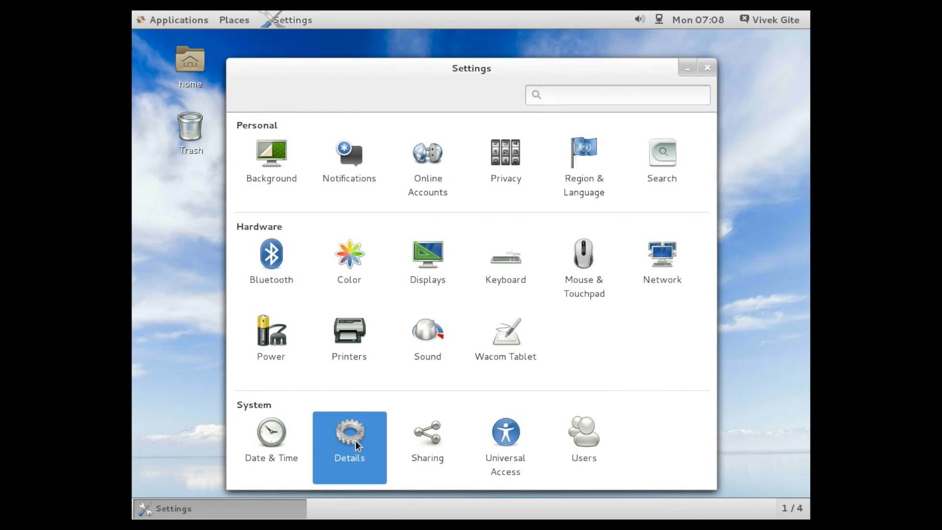
pyautogui.click(349, 433)
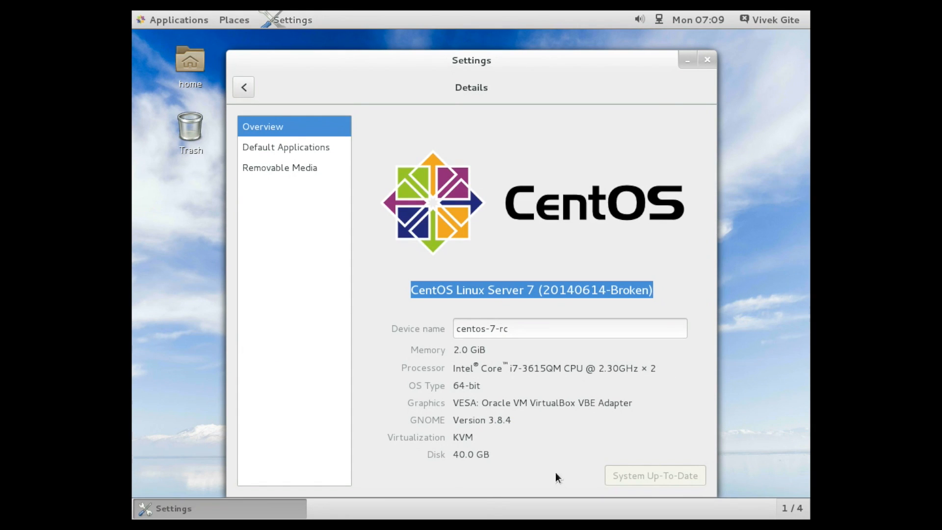
pyautogui.moveTo(231, 72)
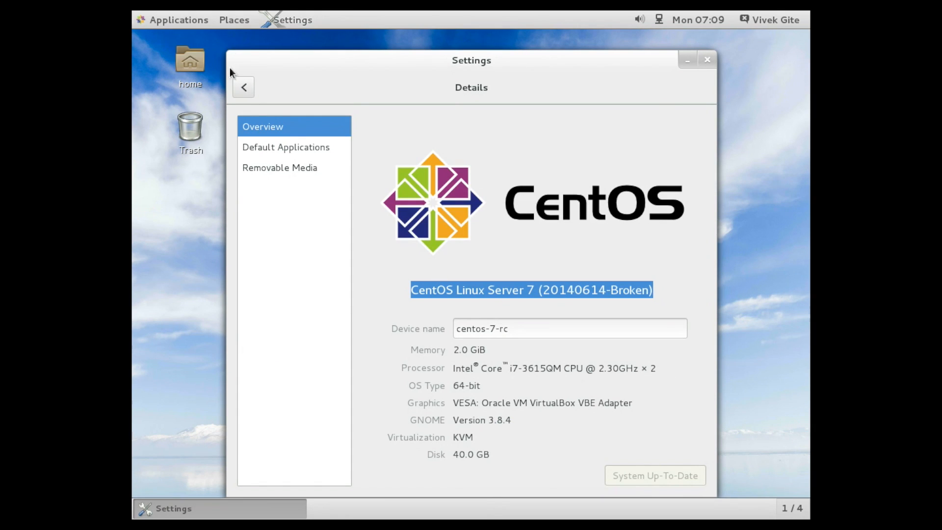
pyautogui.click(244, 87)
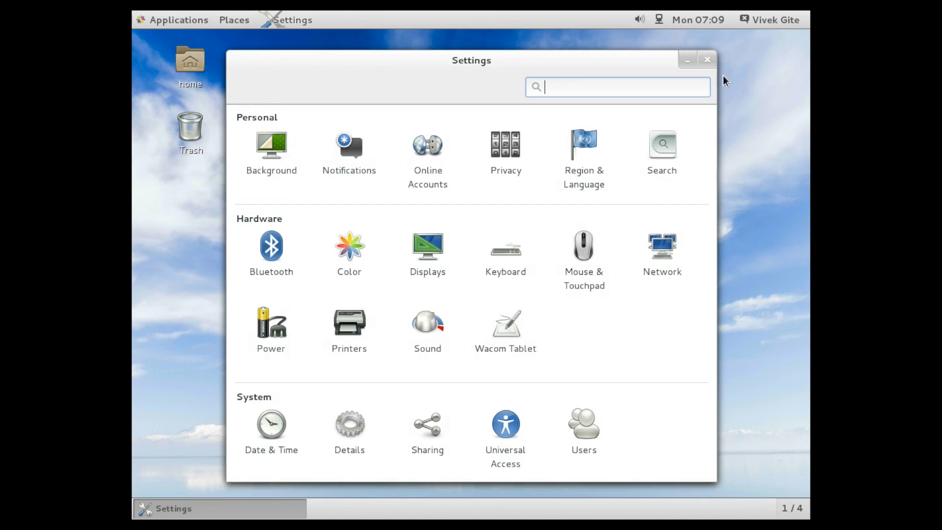
# Step: Close Settings and launch System Monitor from Applications > System Tools
pyautogui.click(707, 59)
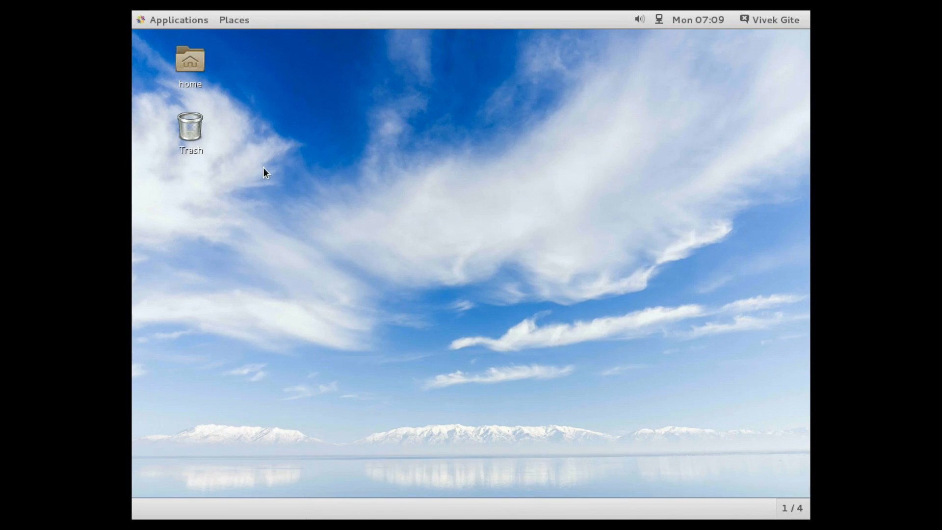
pyautogui.moveTo(188, 169)
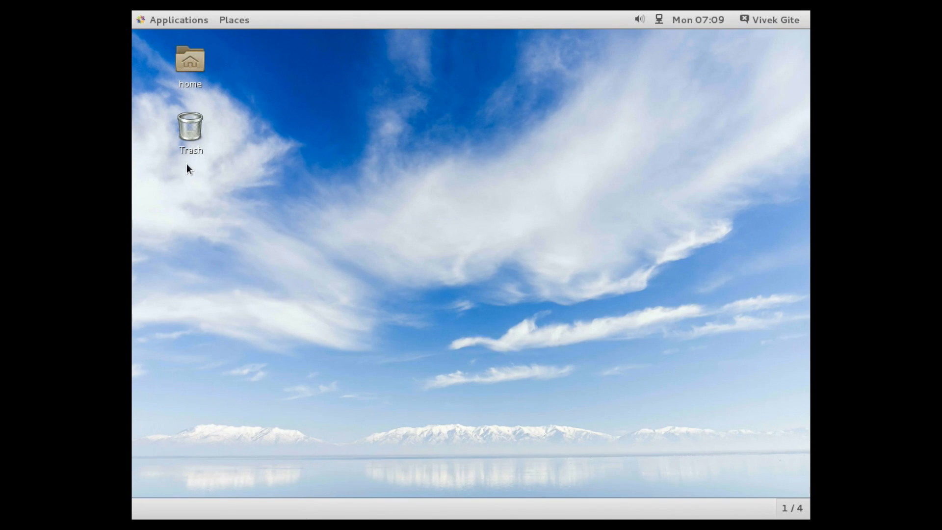
pyautogui.moveTo(132, 136)
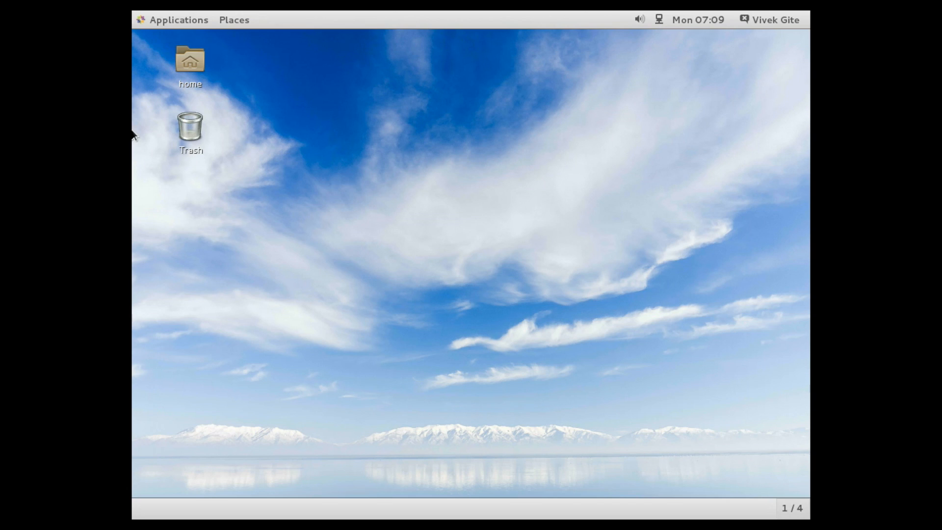
pyautogui.moveTo(151, 37)
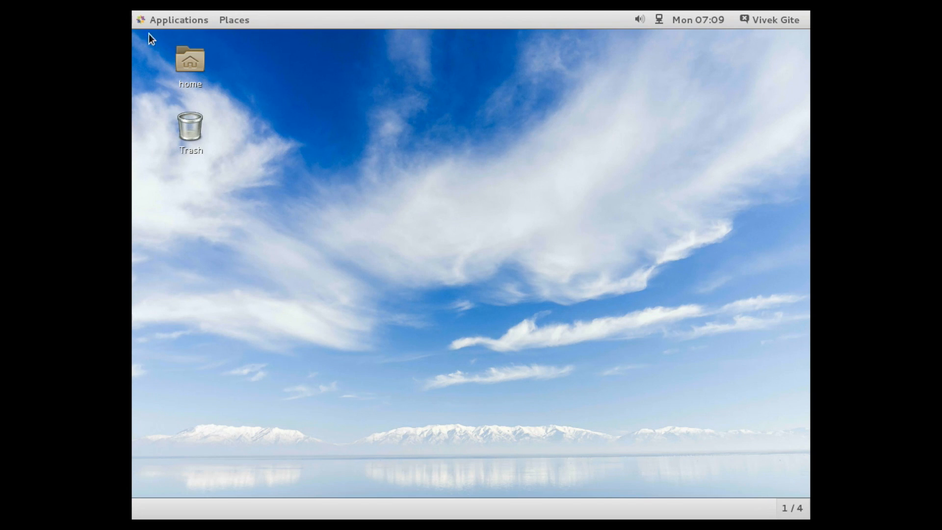
pyautogui.click(178, 19)
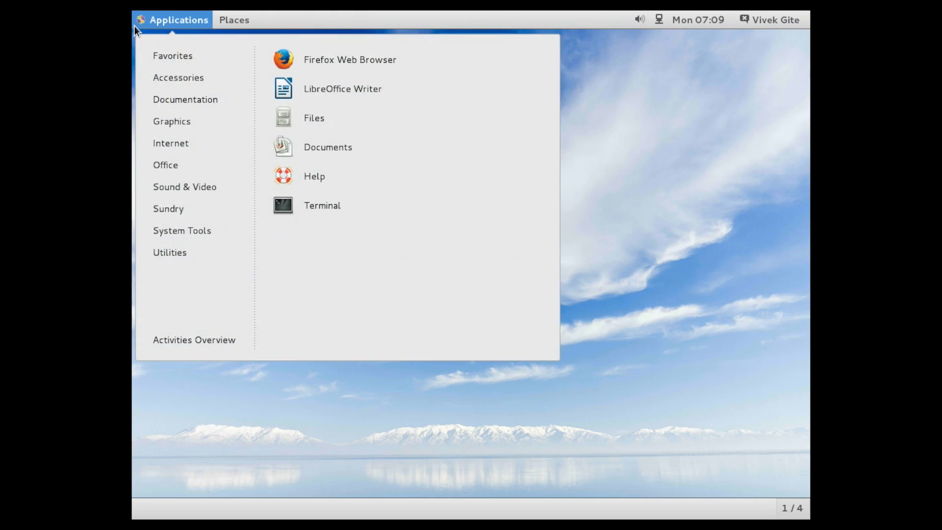
pyautogui.moveTo(158, 77)
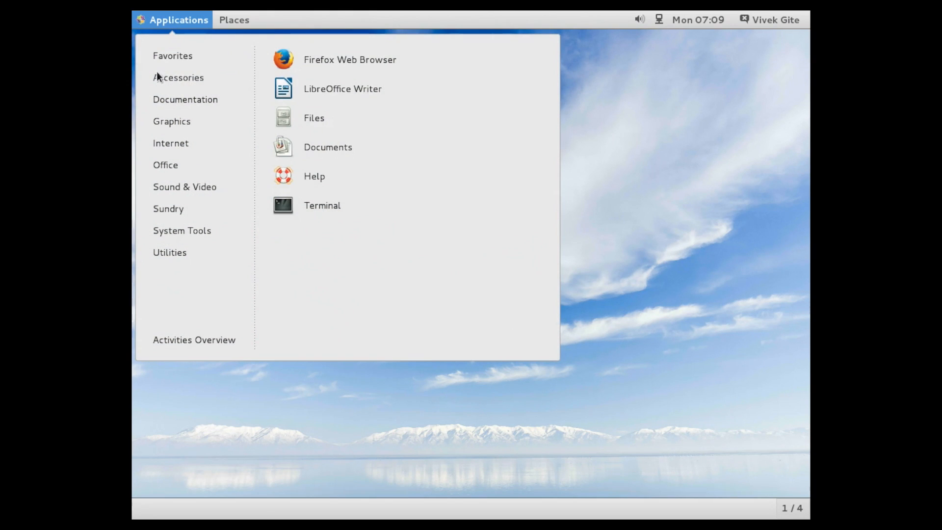
pyautogui.click(185, 99)
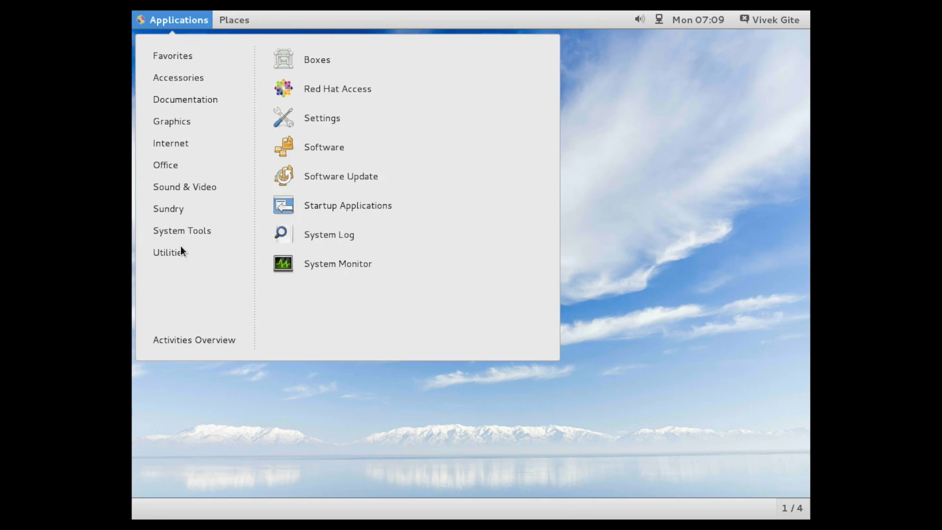
pyautogui.moveTo(182, 230)
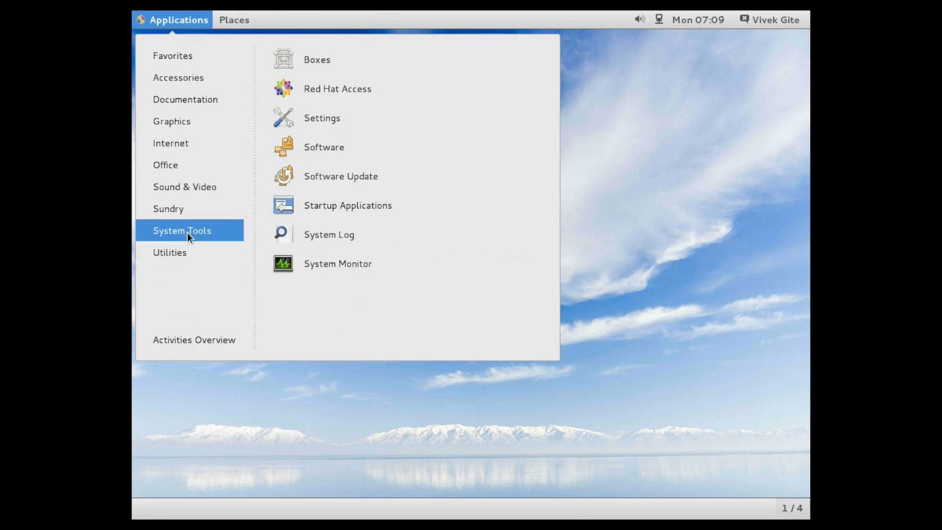
pyautogui.click(337, 263)
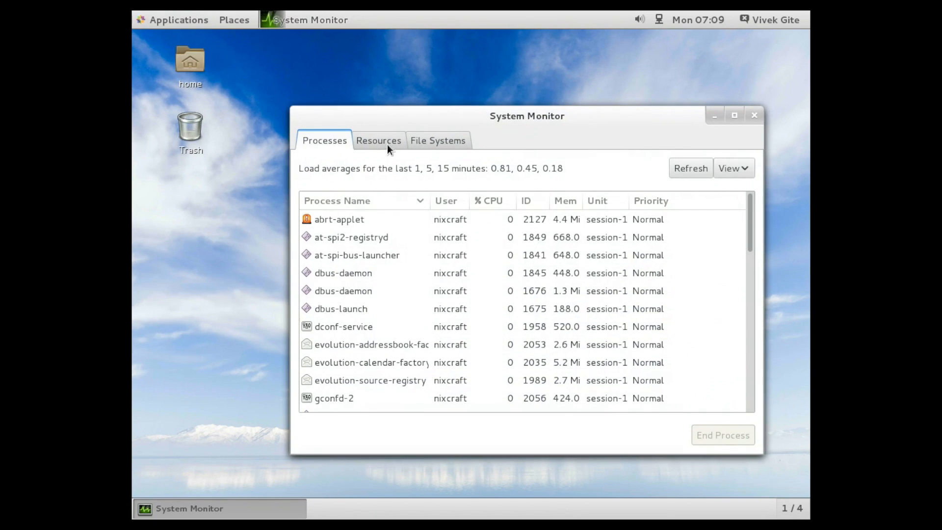
# Step: Review System Monitor's Resources and File Systems tabs, close it, and launch Terminal
pyautogui.click(378, 140)
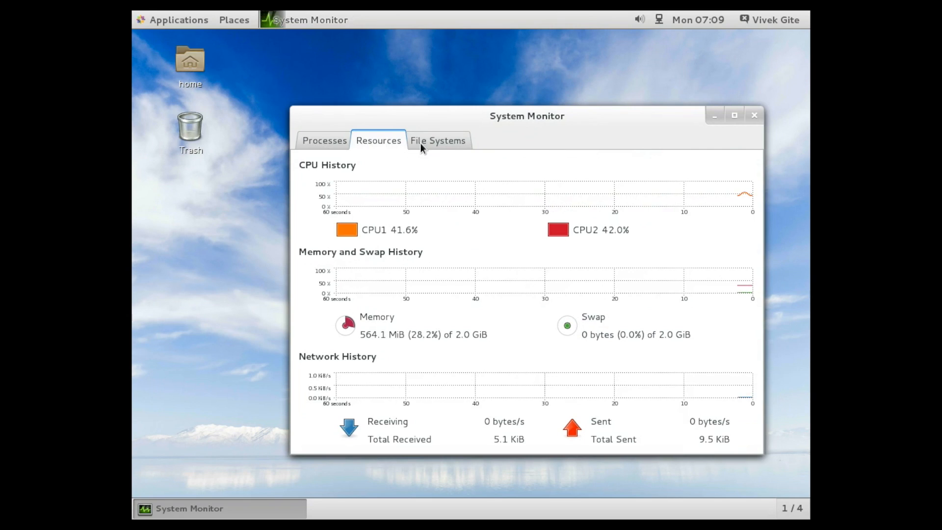
pyautogui.click(437, 140)
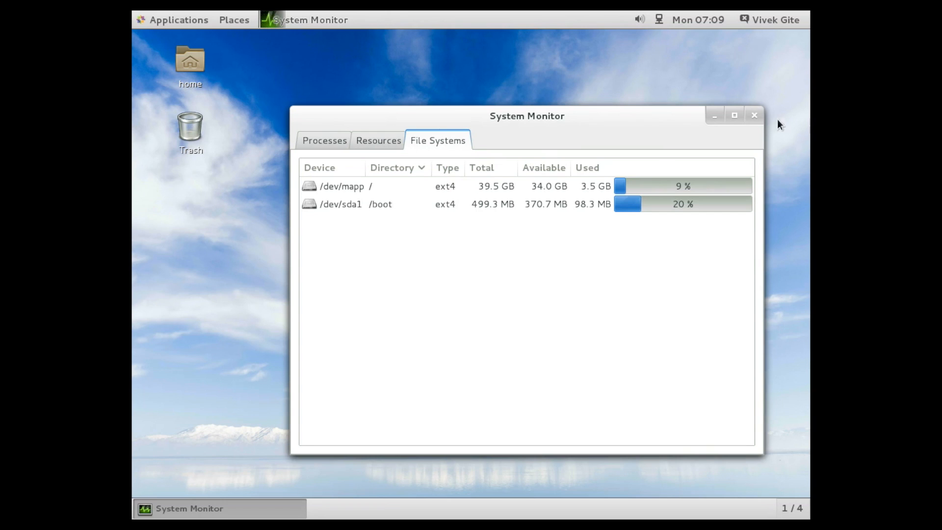
pyautogui.click(754, 115)
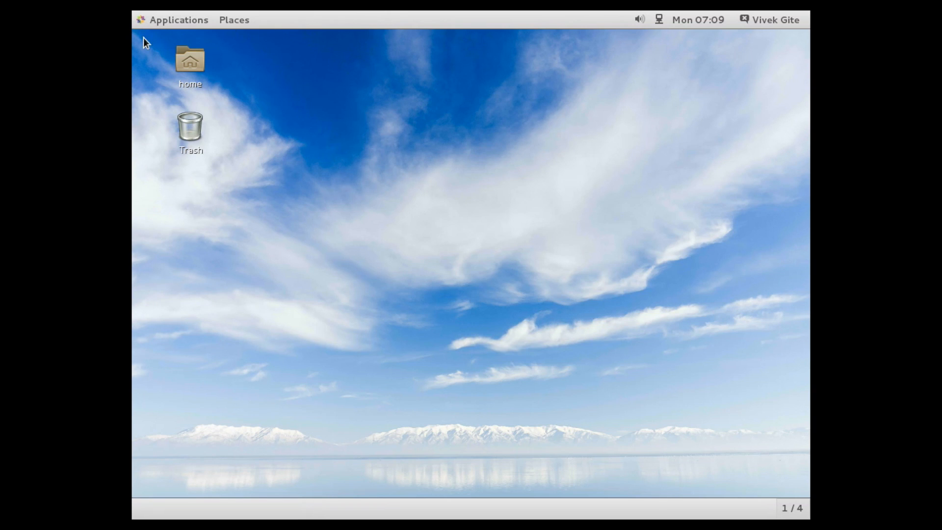
pyautogui.click(177, 19)
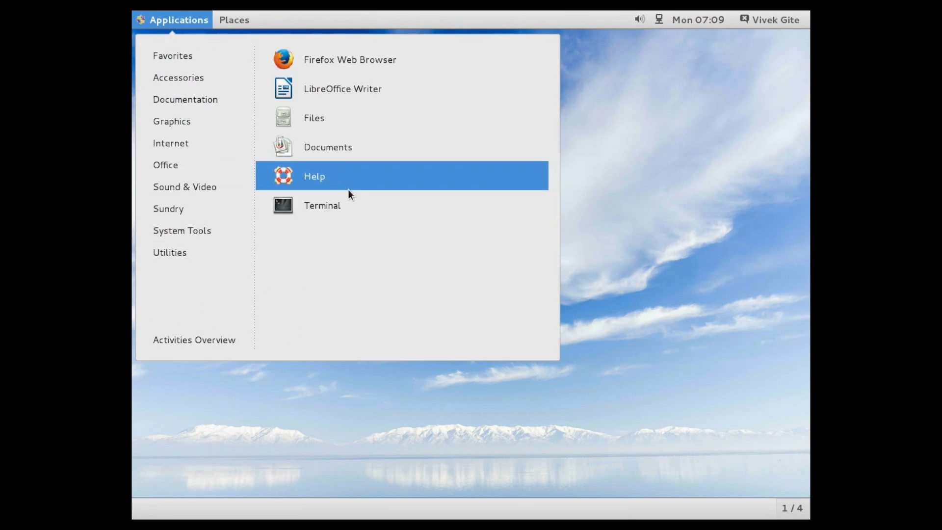
pyautogui.click(321, 205)
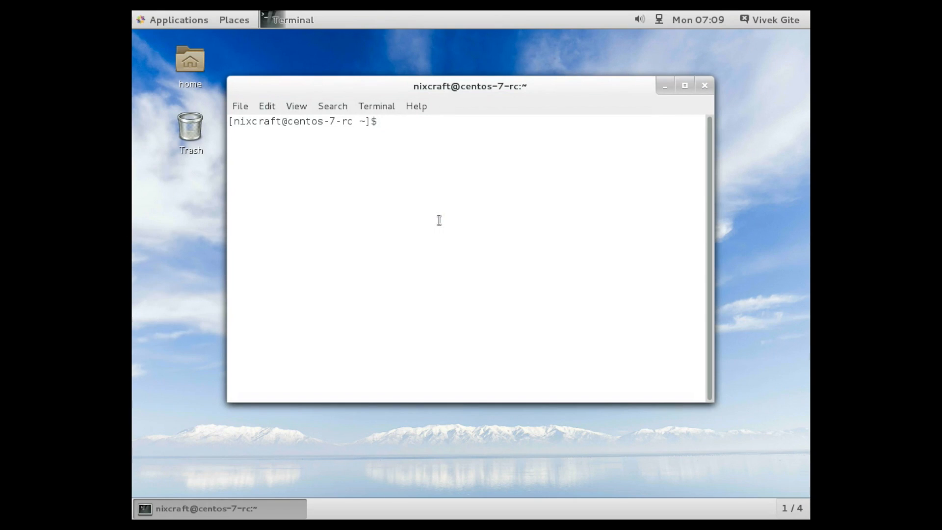
# Step: Run lscpu, free -m, clear, top and df -T in the terminal
pyautogui.write('lscpu')
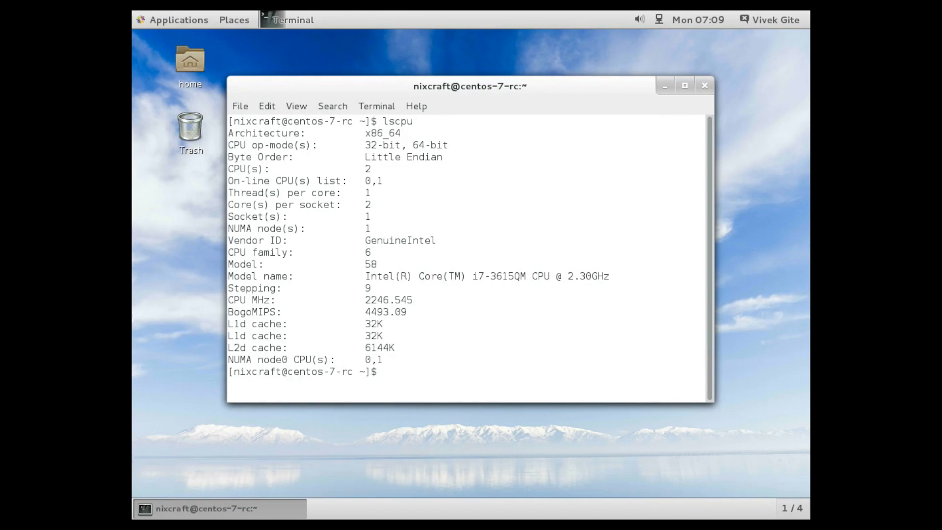
pyautogui.write('clear')
pyautogui.write('free -m')
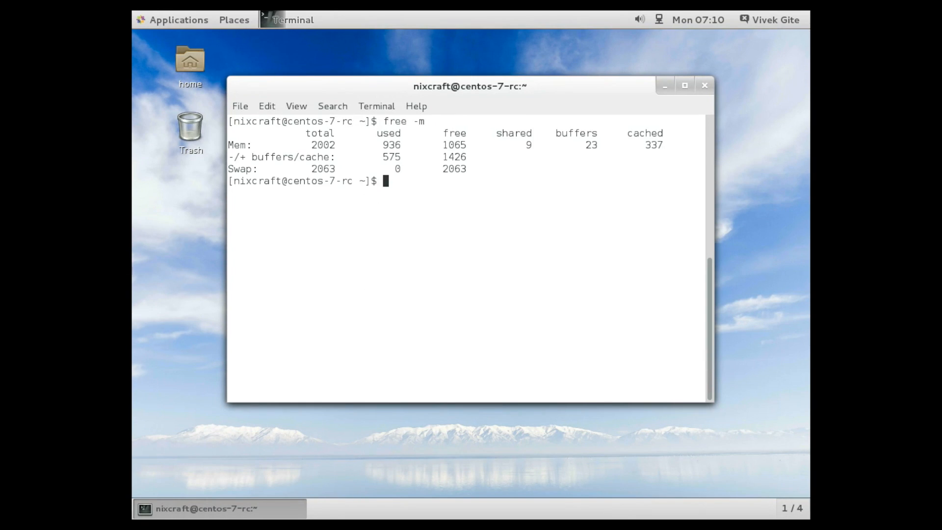
pyautogui.write('top')
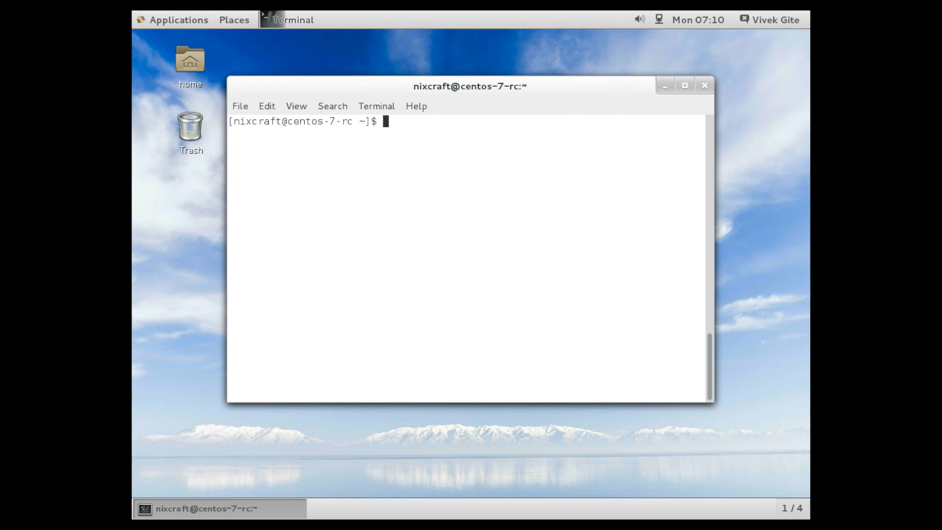
pyautogui.write('df')
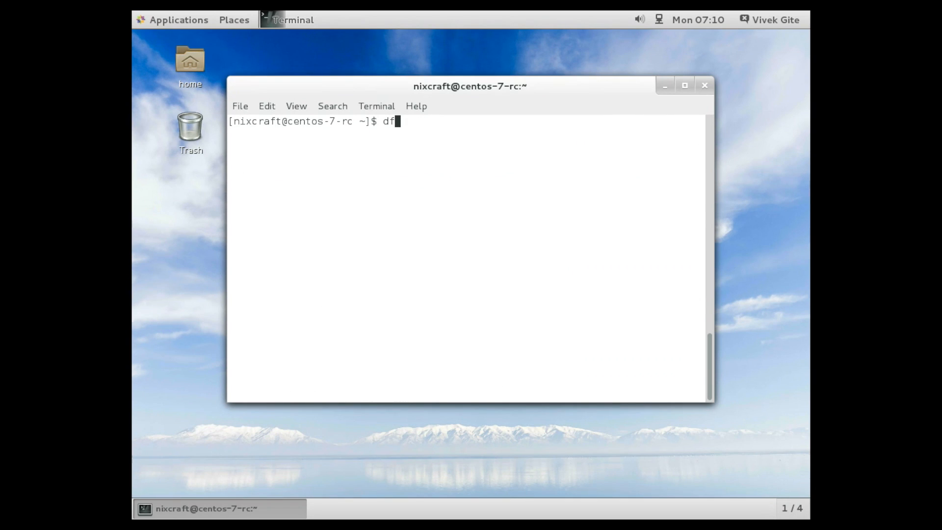
pyautogui.moveTo(718, 415)
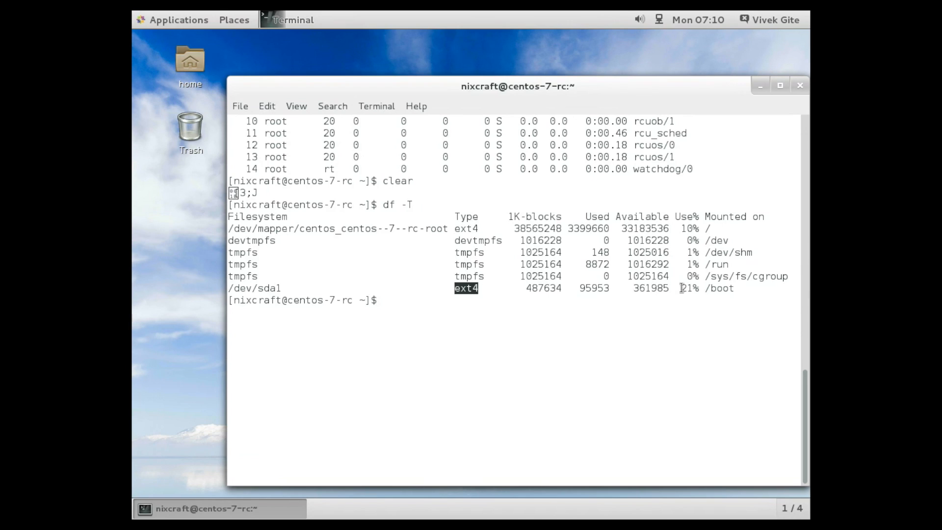
# Step: Run uname -mrs to show kernel 3.10.0-123.el7 on x86_64
pyautogui.write('u')
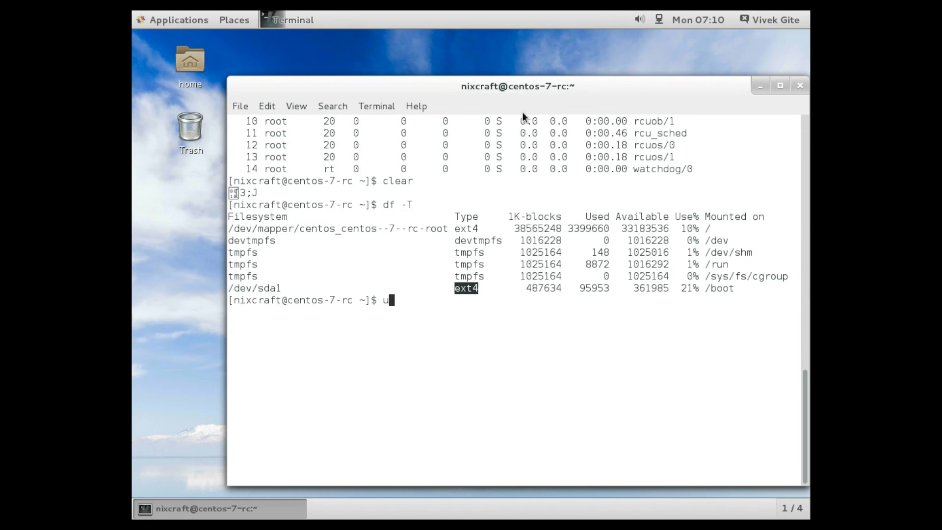
pyautogui.write('m')
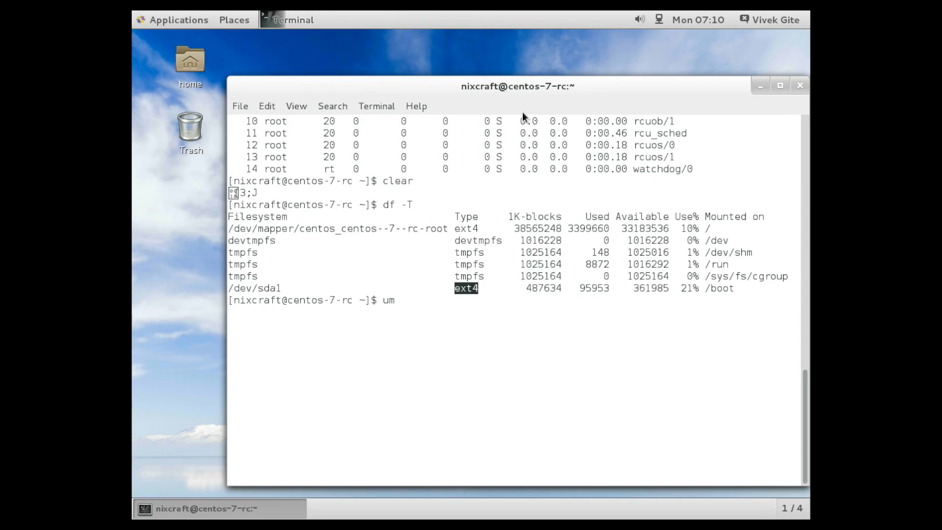
pyautogui.write('name -mr')
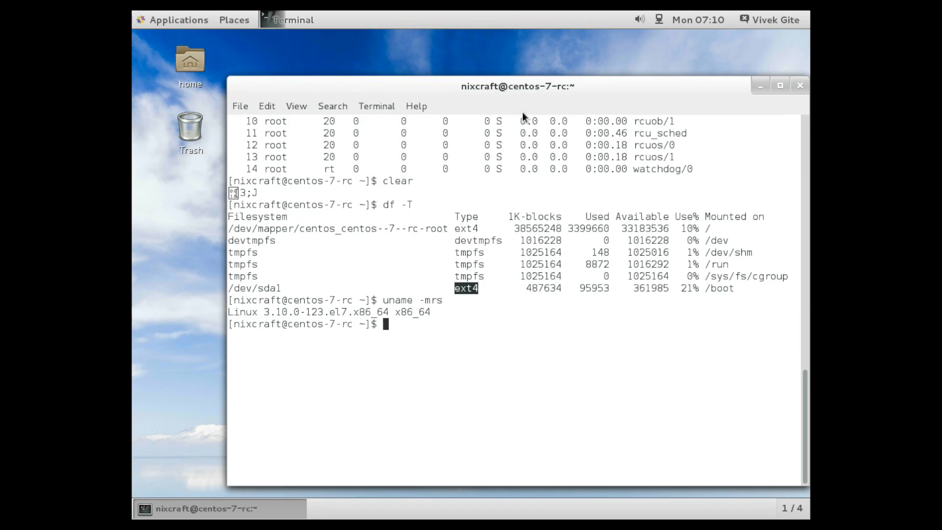
# Step: Type the sudo shutdown command, correcting the misspelled 'shutodwn'
pyautogui.write('sudo')
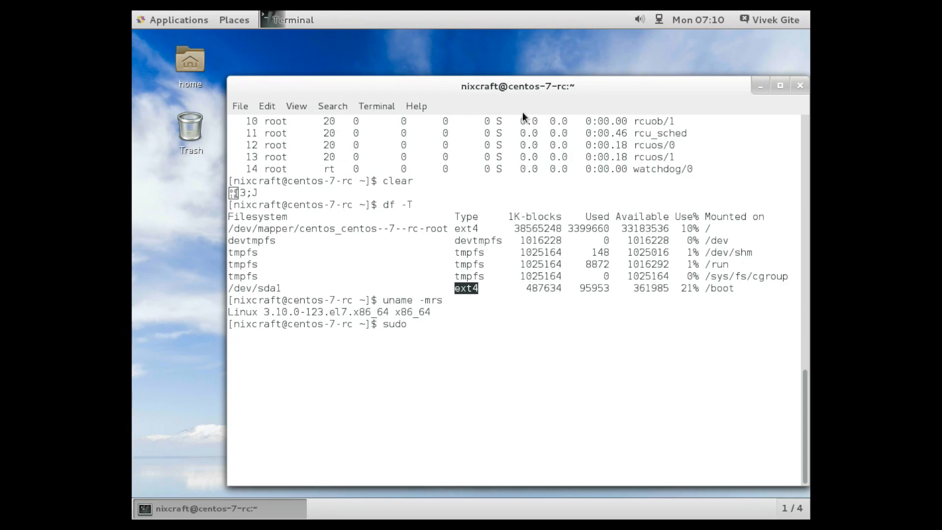
pyautogui.write('shutodwn')
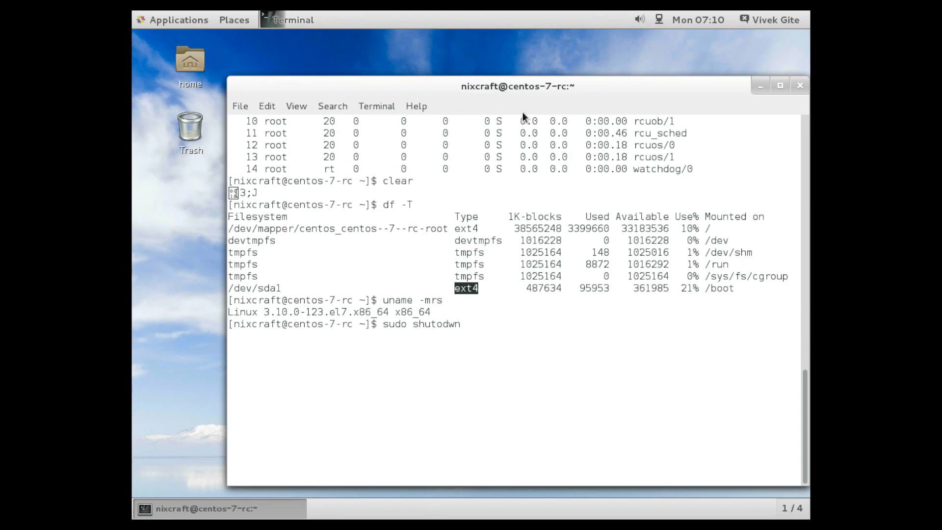
pyautogui.press('BackSpace')
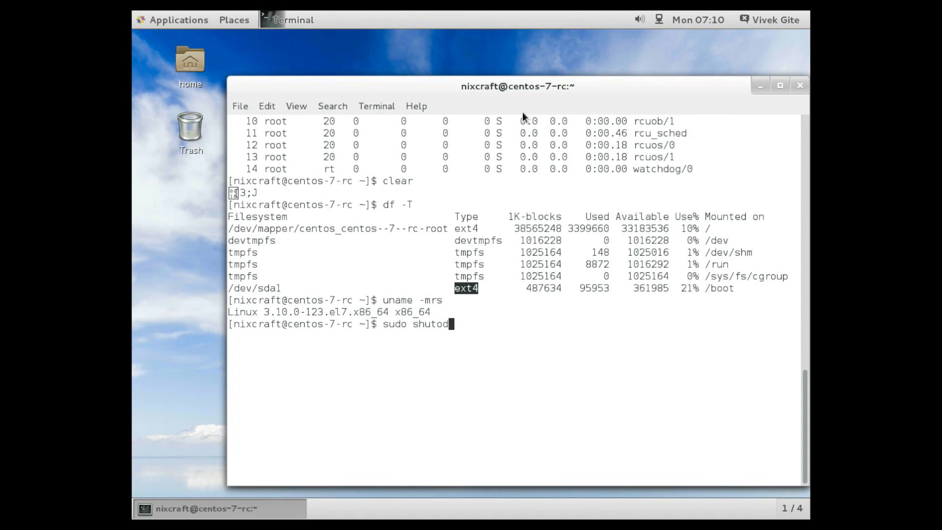